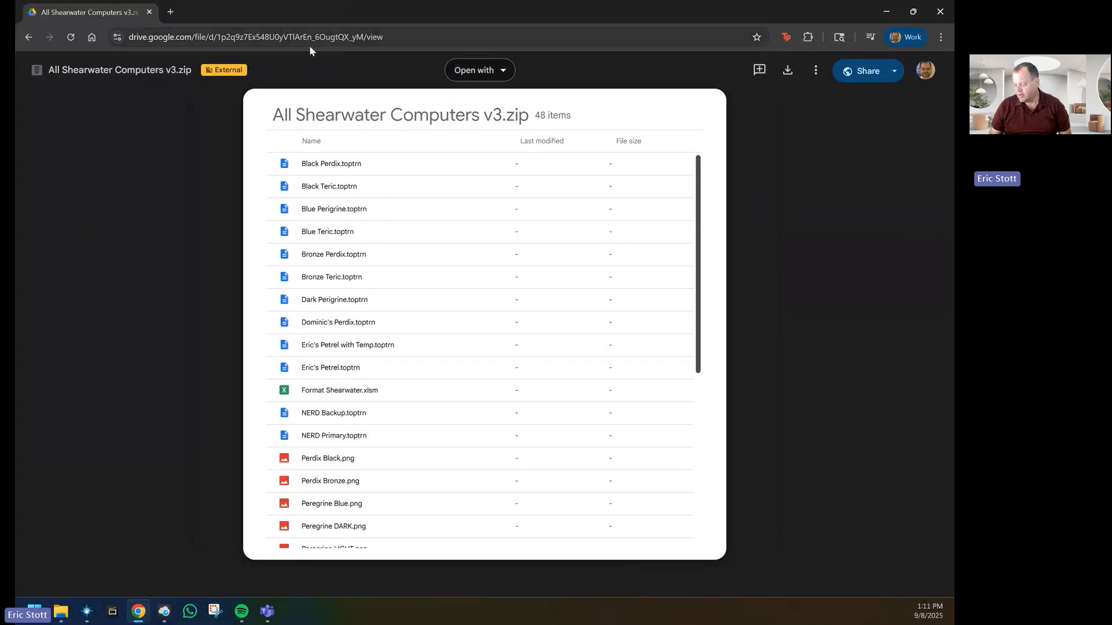
mouse_move(722, 79)
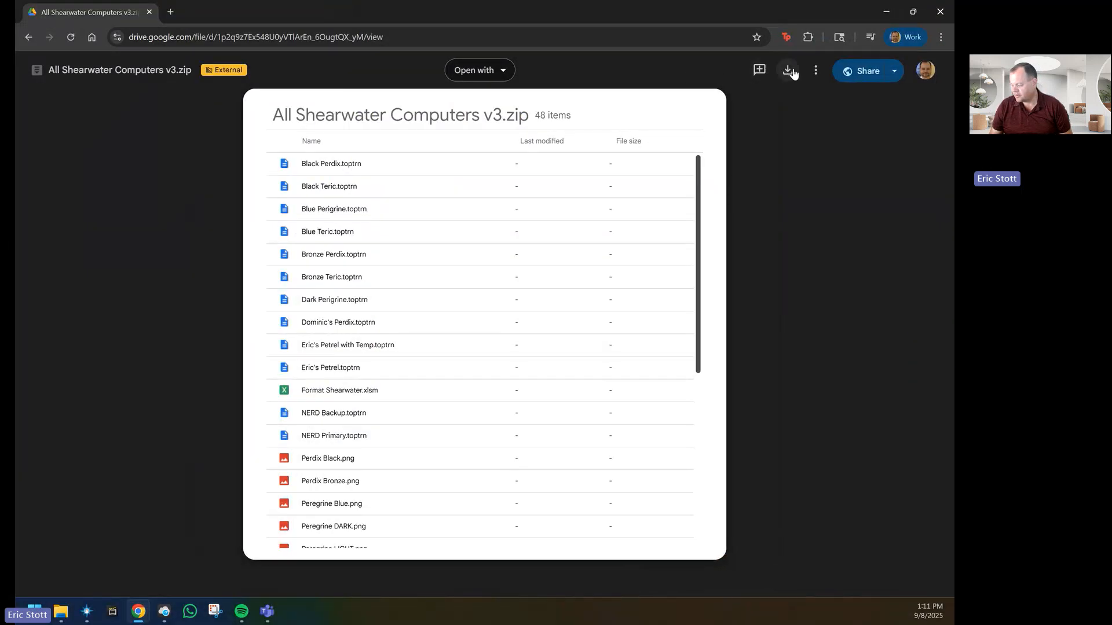
mouse_move(787, 73)
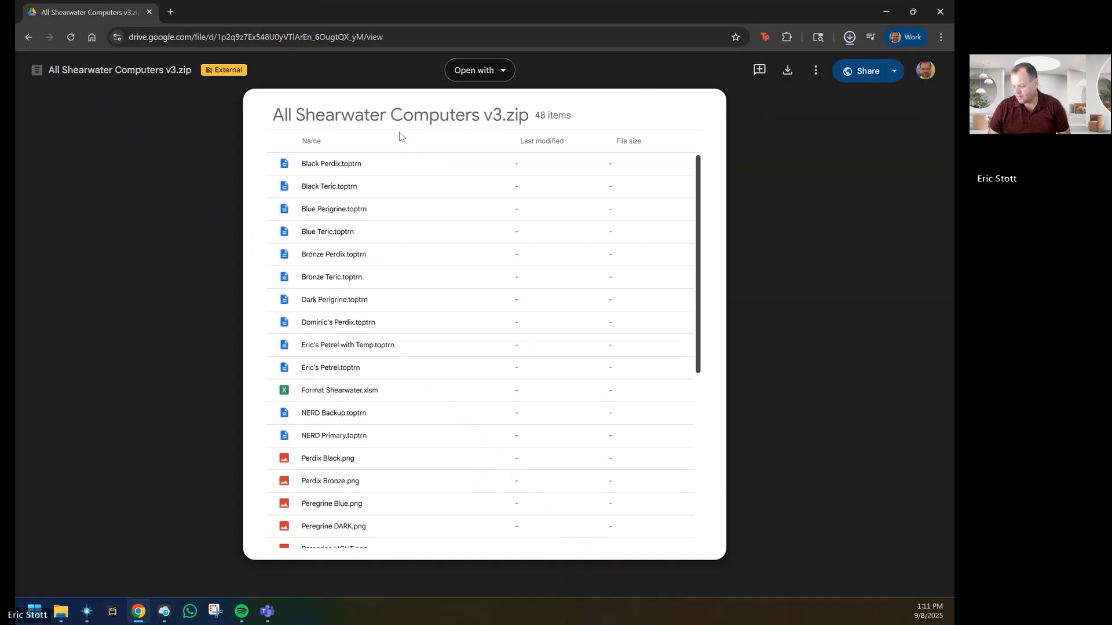
Show the downloaded All Shearwater Computers v3.zip in its Downloads folder.
left_click(847, 37)
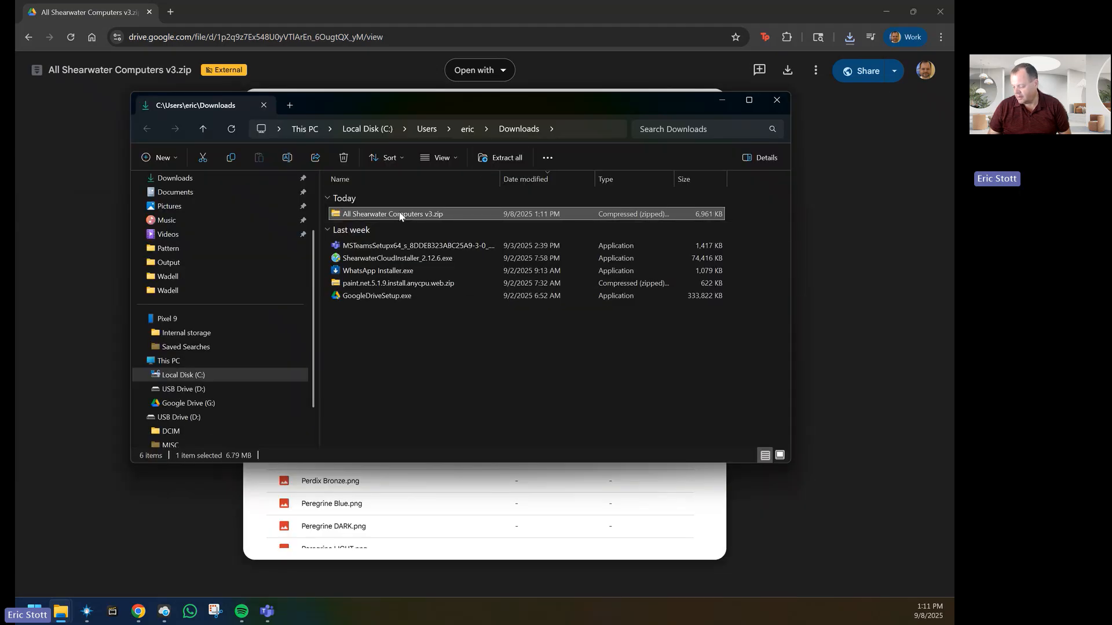
Copy Format Shearwater.xlsm from the zip into Documents › Custom Office Templates and select it.
double_click(388, 213)
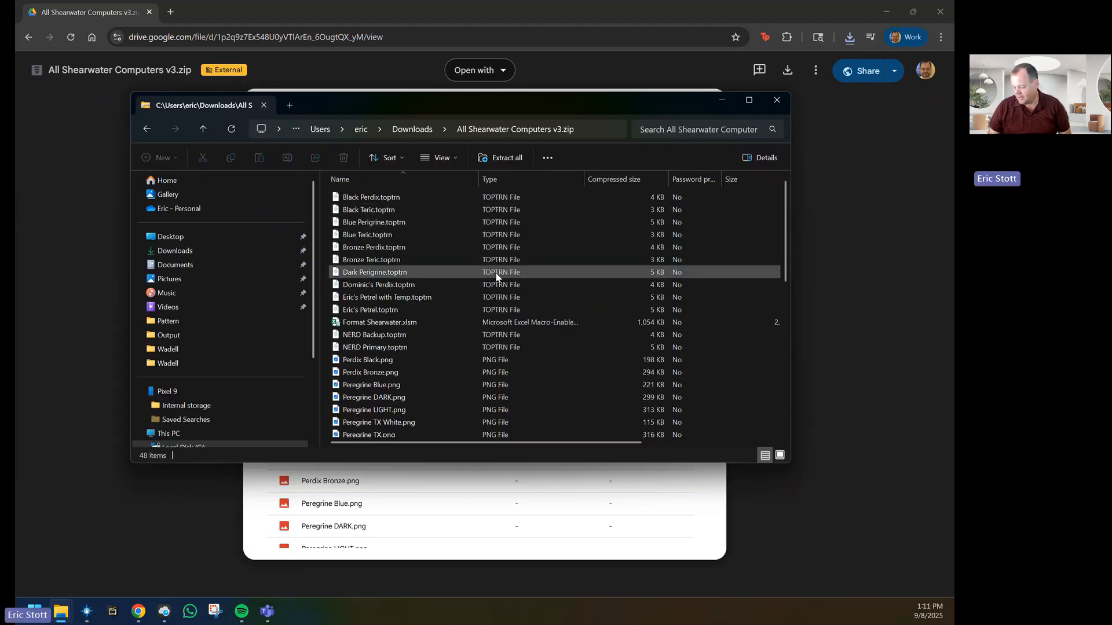
left_click(379, 322)
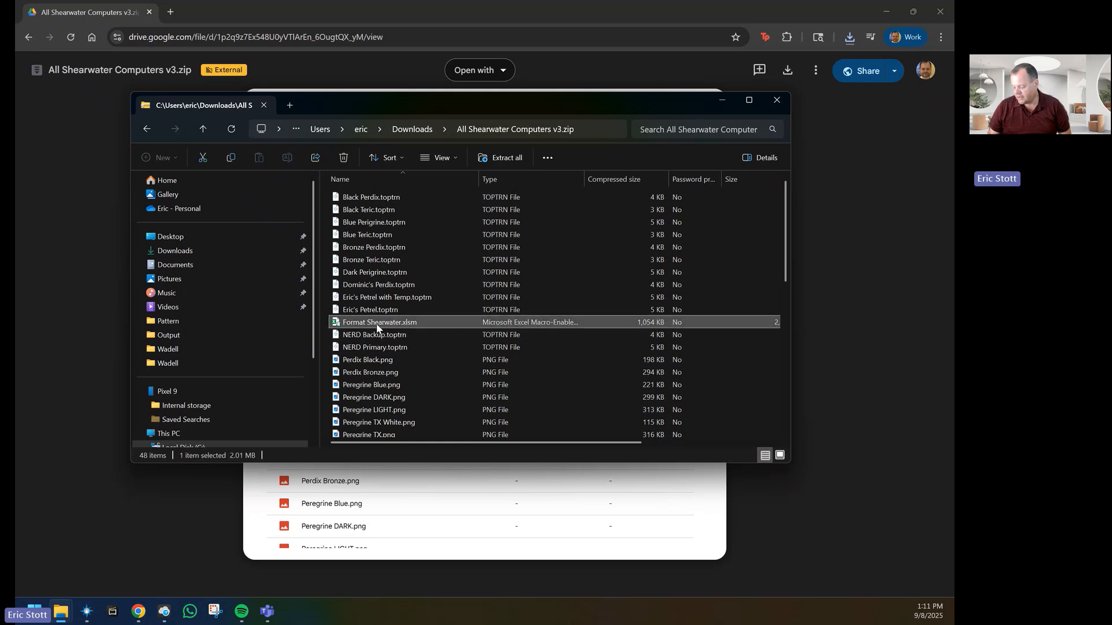
mouse_move(413, 331)
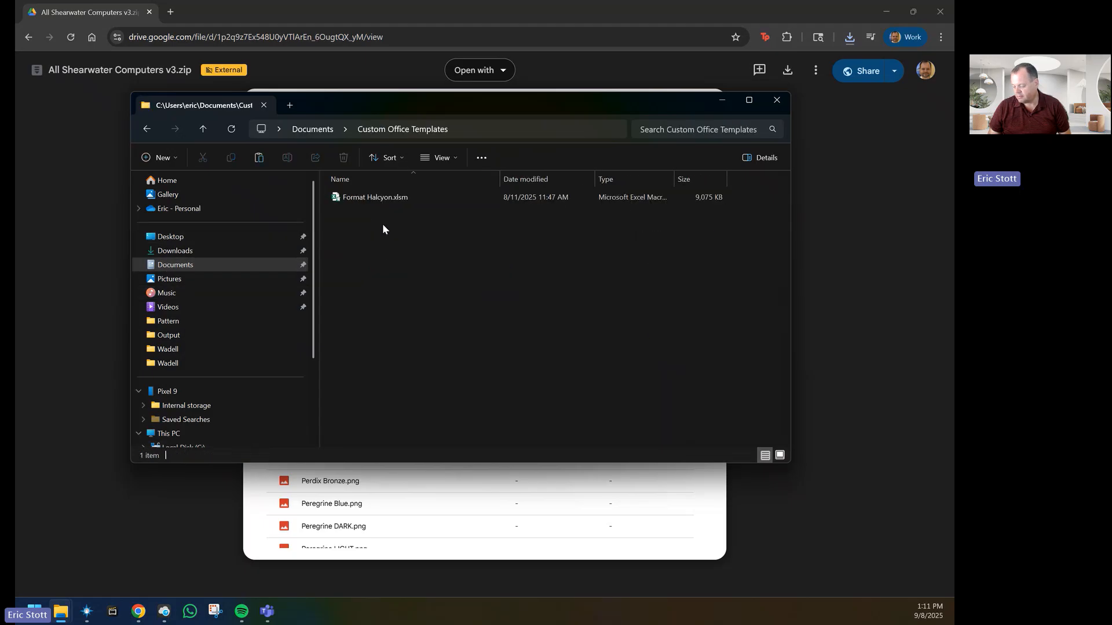
right_click(383, 228)
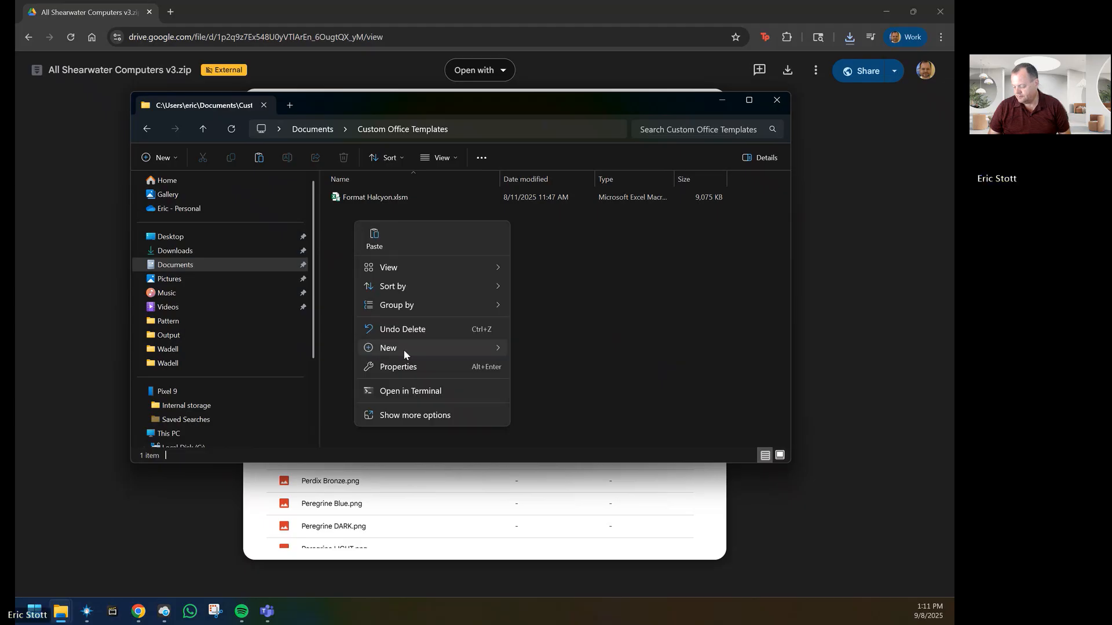
mouse_move(392, 286)
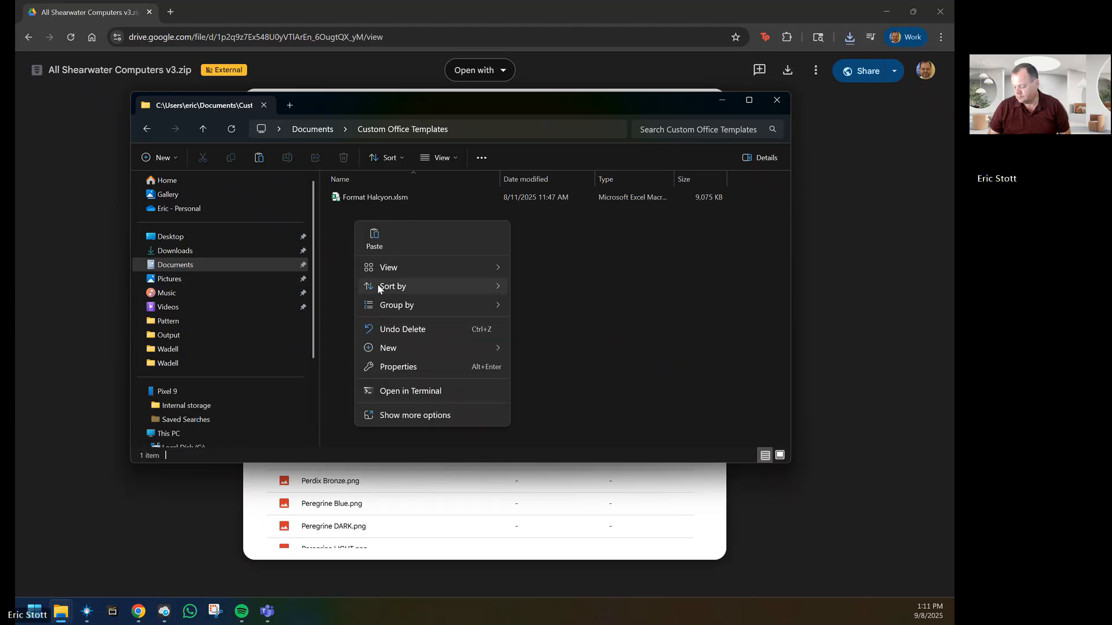
left_click(373, 239)
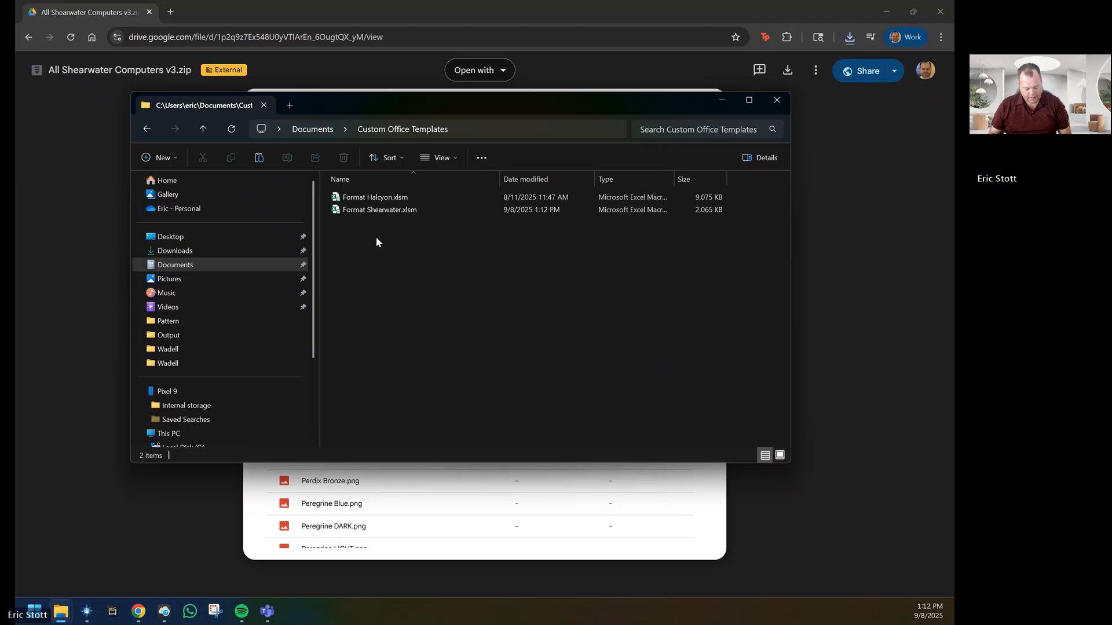
left_click(379, 209)
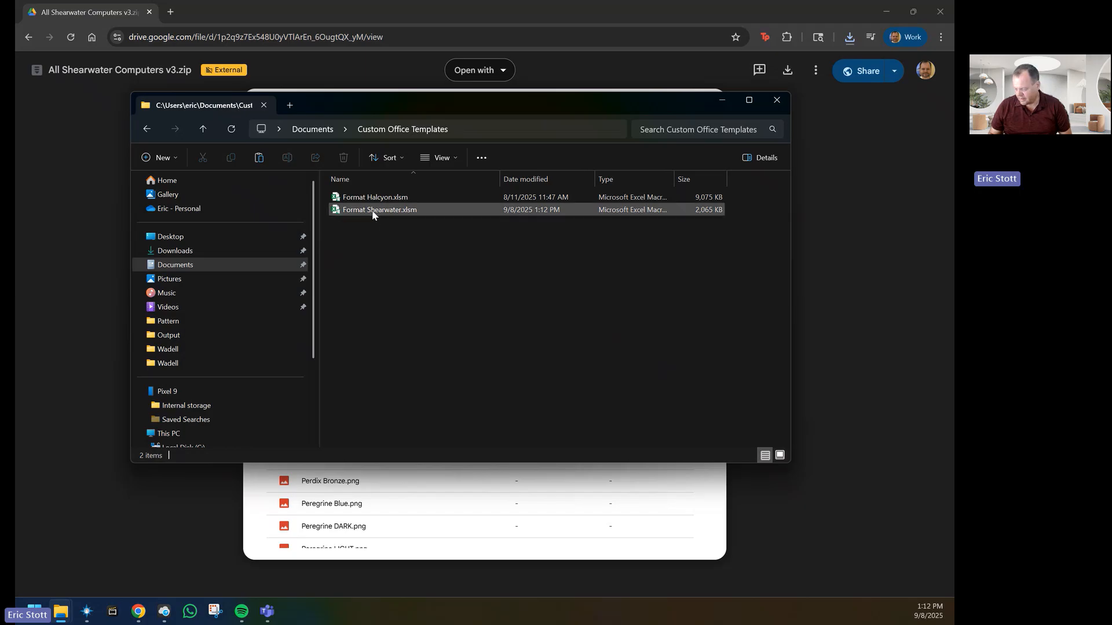
mouse_move(379, 209)
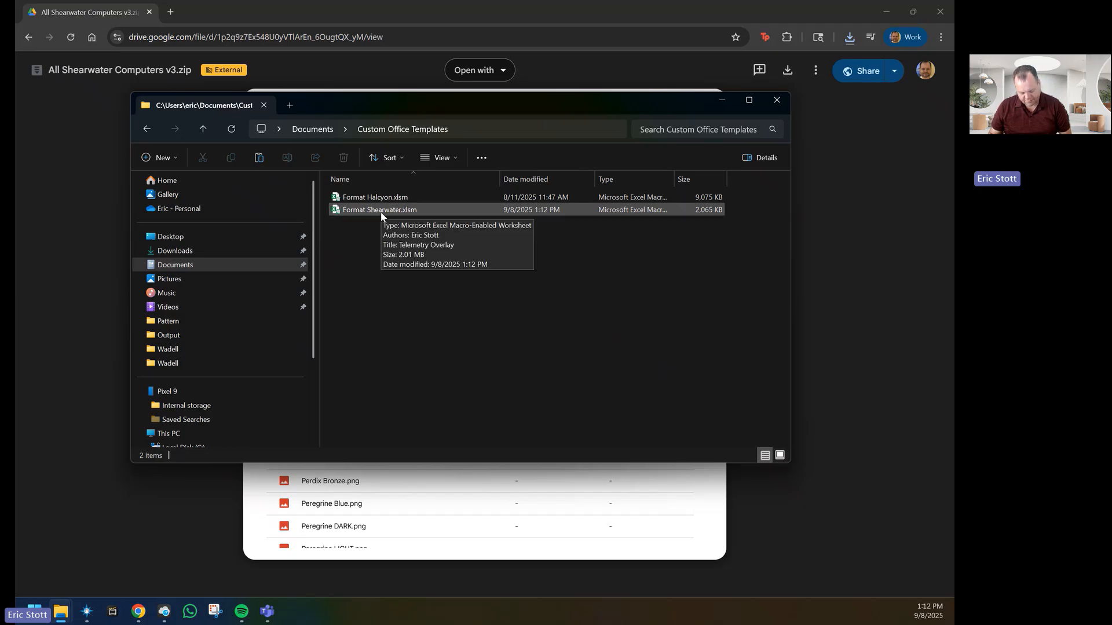
left_click(378, 209)
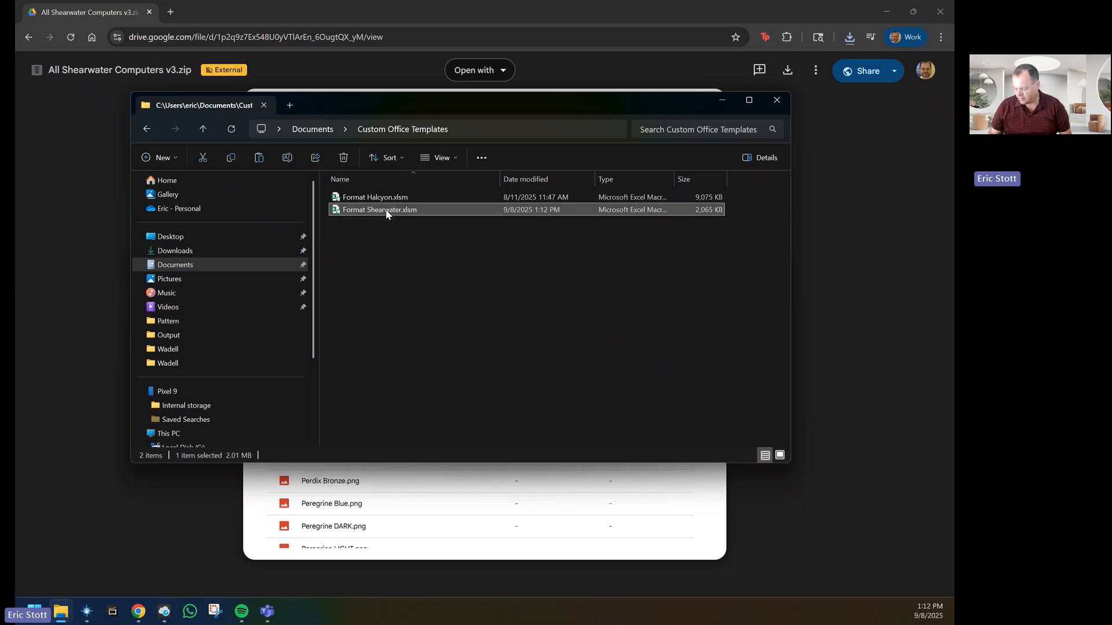
Unblock Format Shearwater.xlsm through its Properties General tab and confirm with OK.
right_click(378, 209)
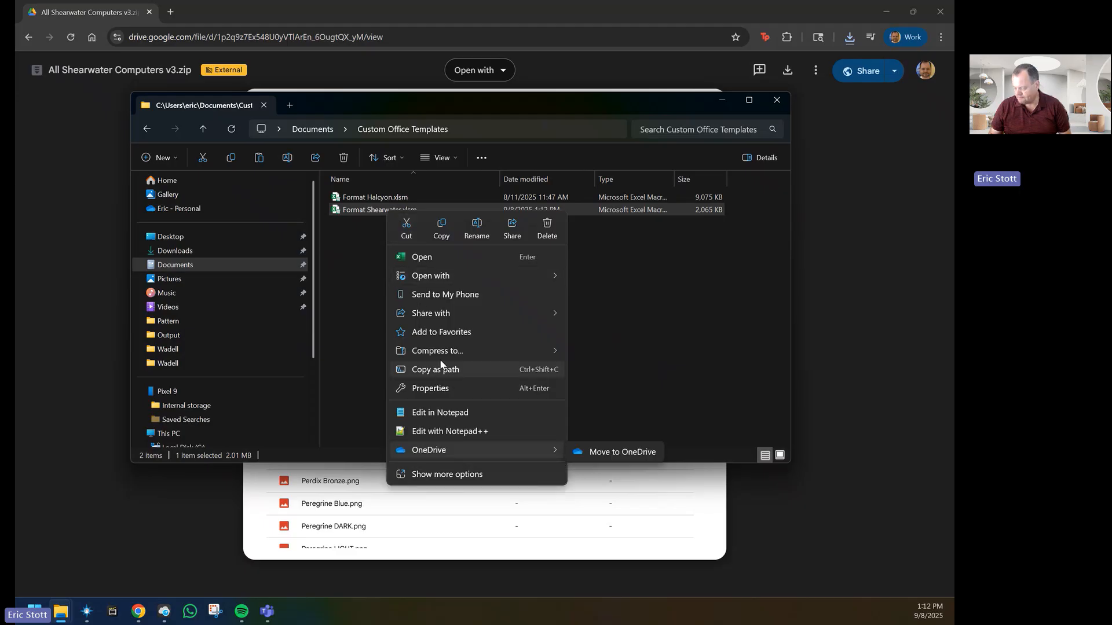
left_click(430, 388)
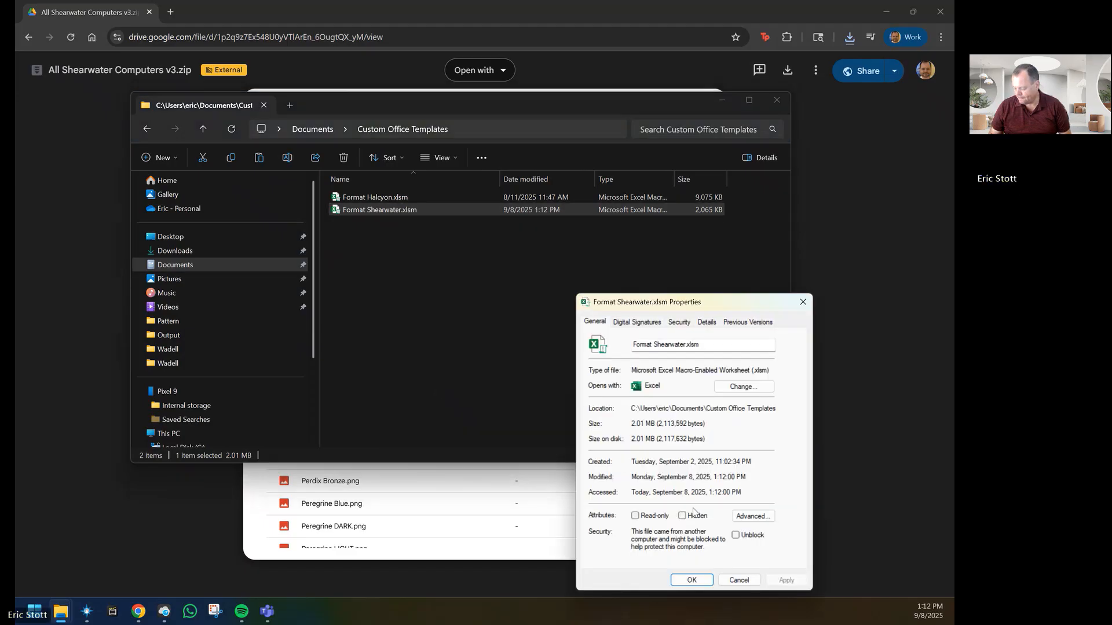
left_click(736, 535)
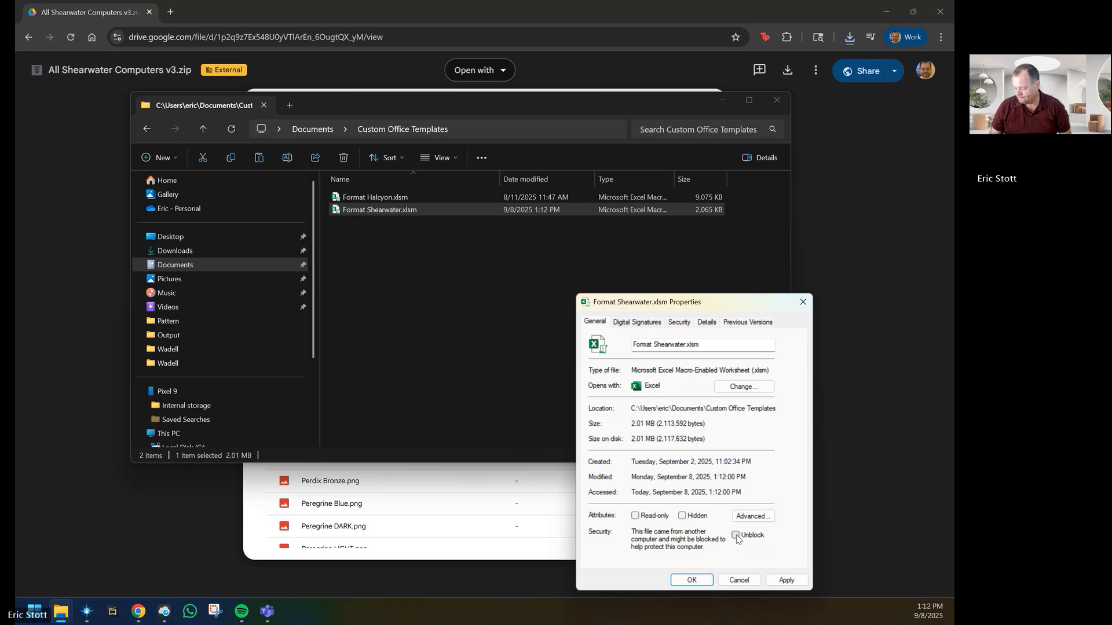
left_click(736, 535)
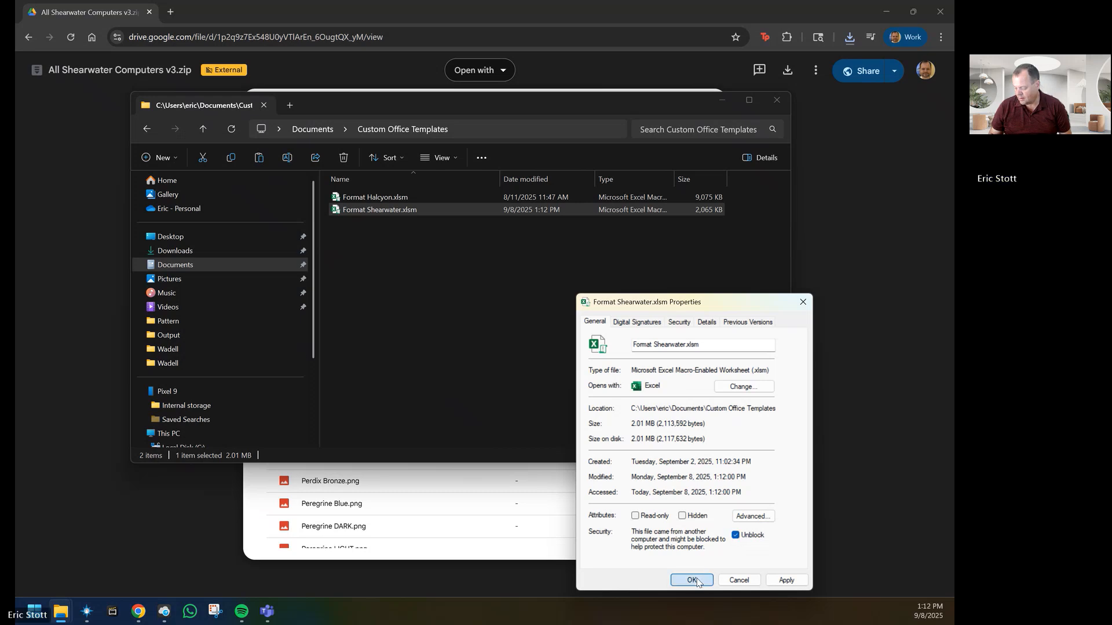
left_click(691, 580)
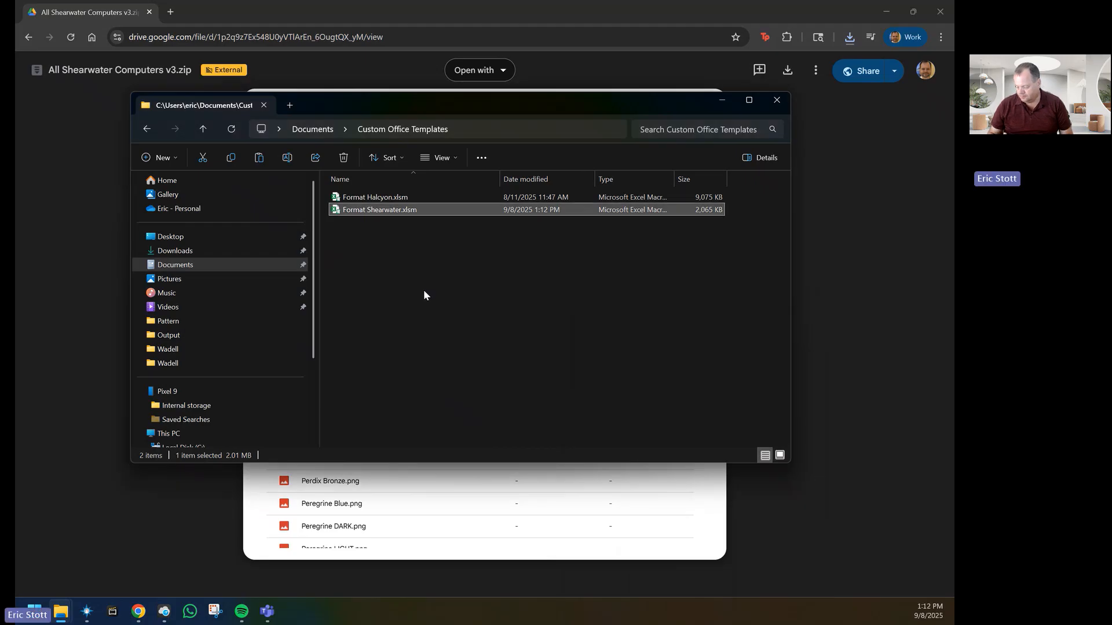
mouse_move(777, 101)
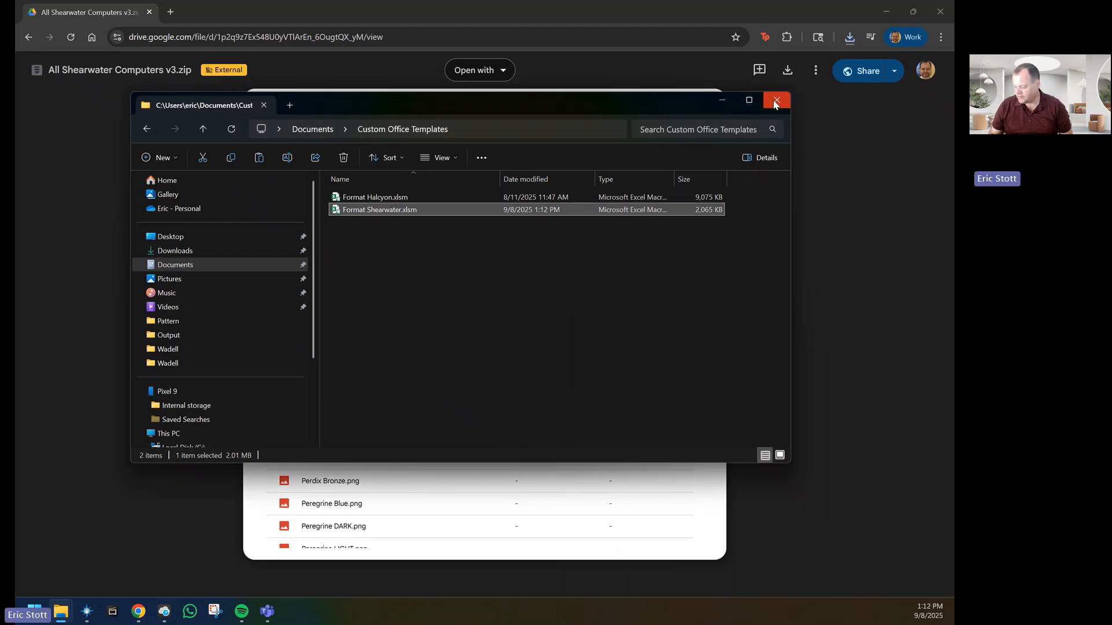
Close the templates window and copy every zip file except Format Shearwater.xlsm, accepting the warning.
left_click(775, 101)
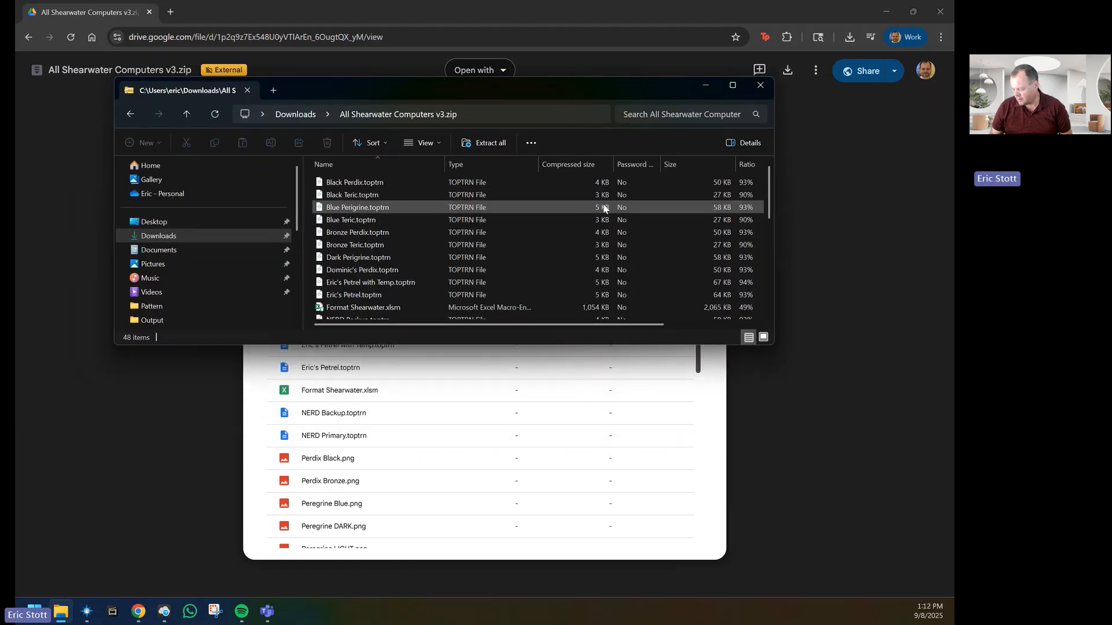
scroll("down", 3)
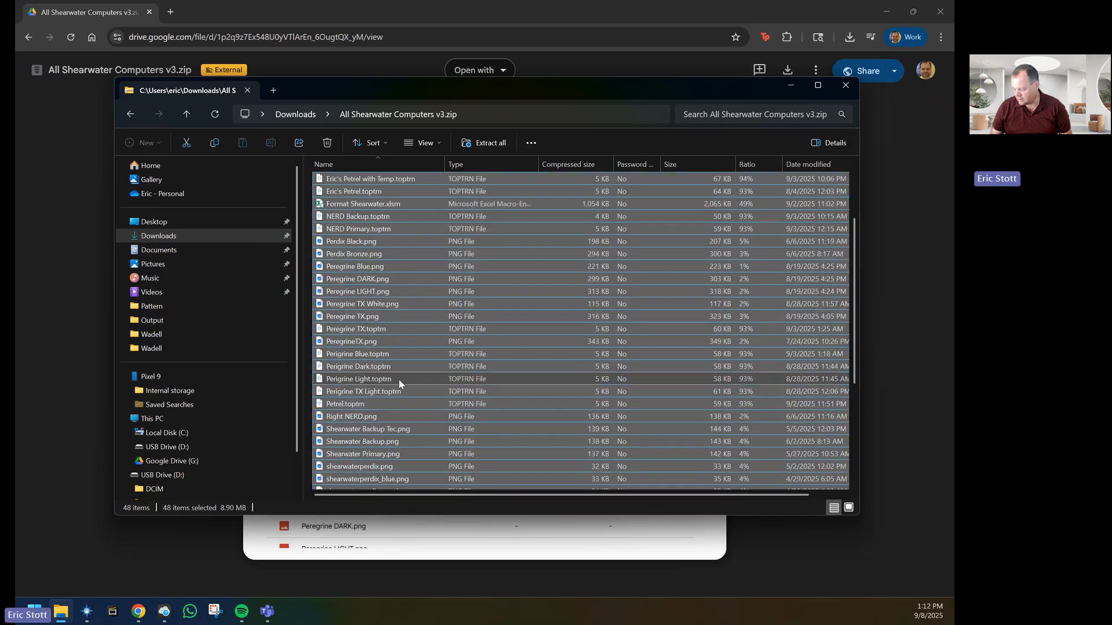
scroll("up", 3)
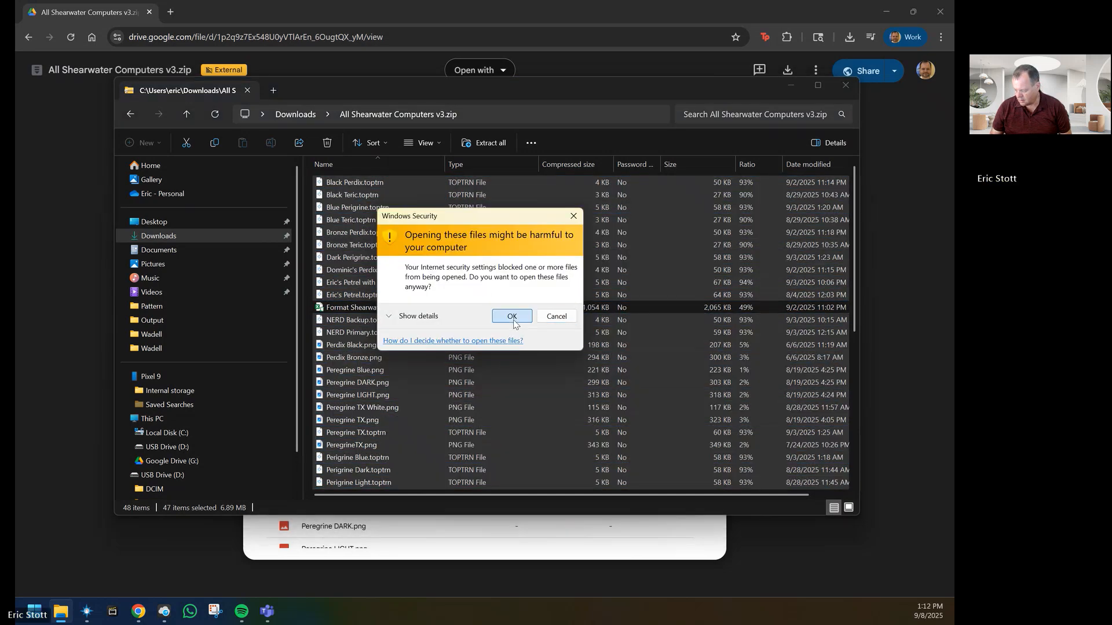
left_click(511, 316)
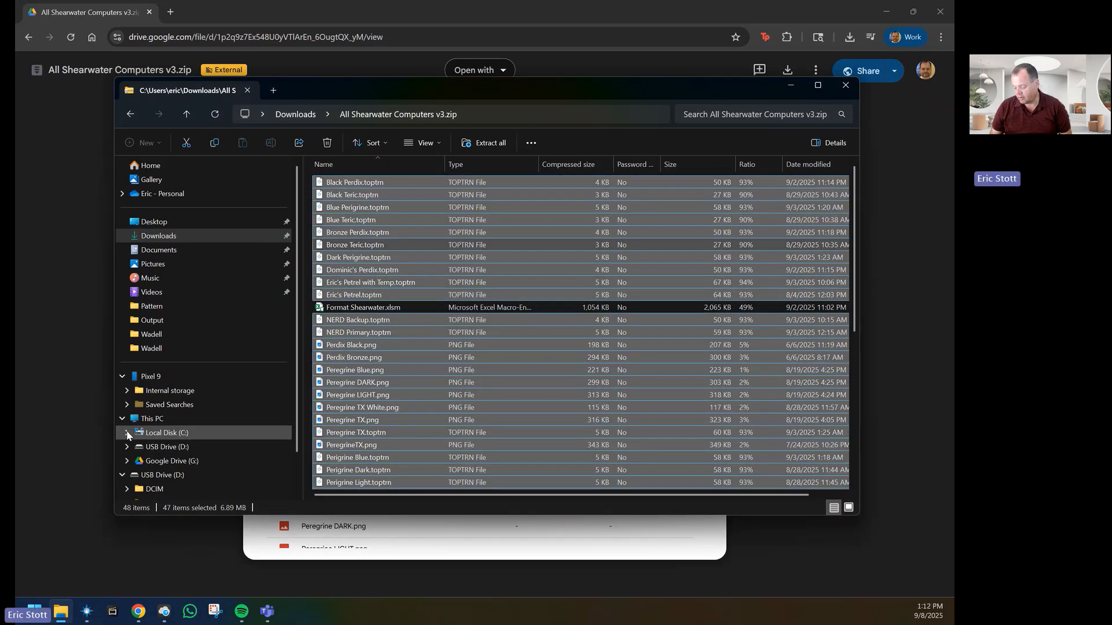
Expand Local Disk (C:) and Program Files down to the Telemetry Overlay resources folder.
left_click(126, 432)
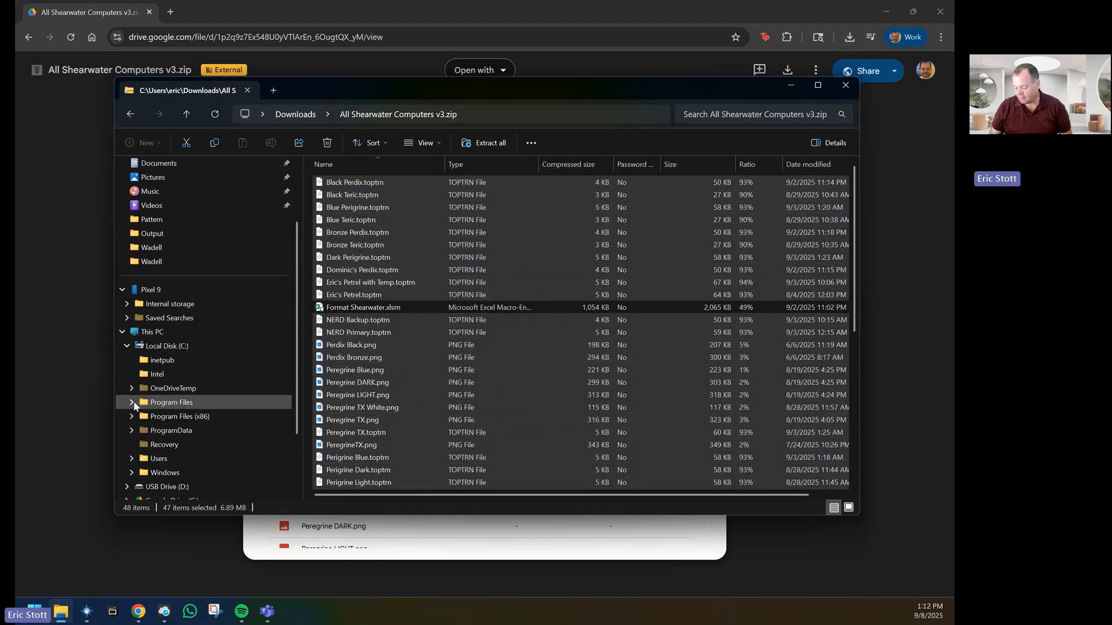
left_click(131, 402)
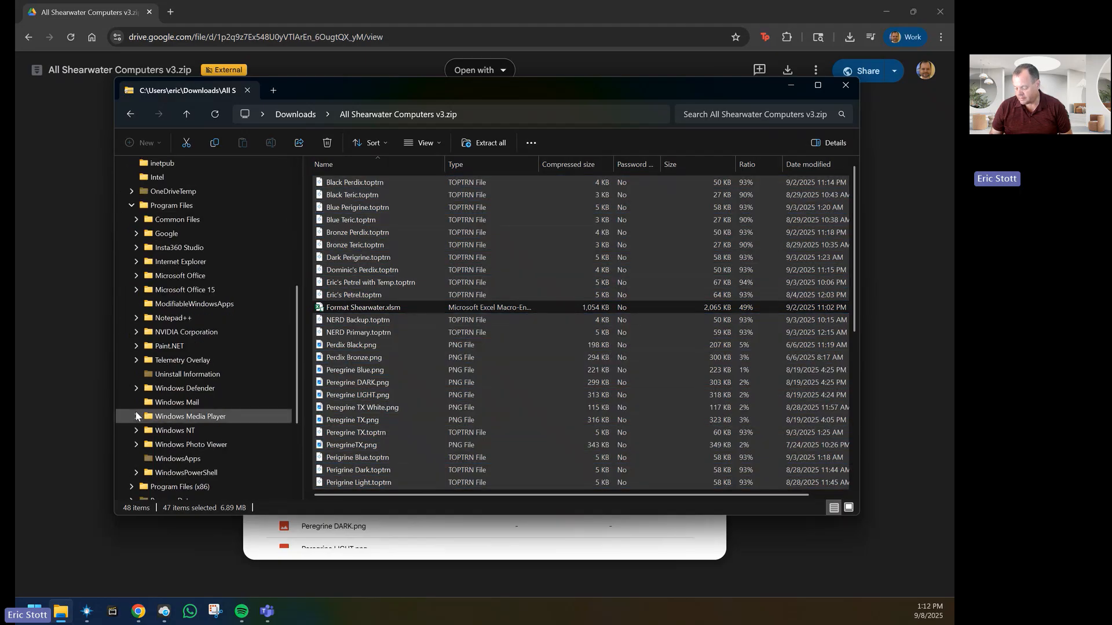
left_click(136, 360)
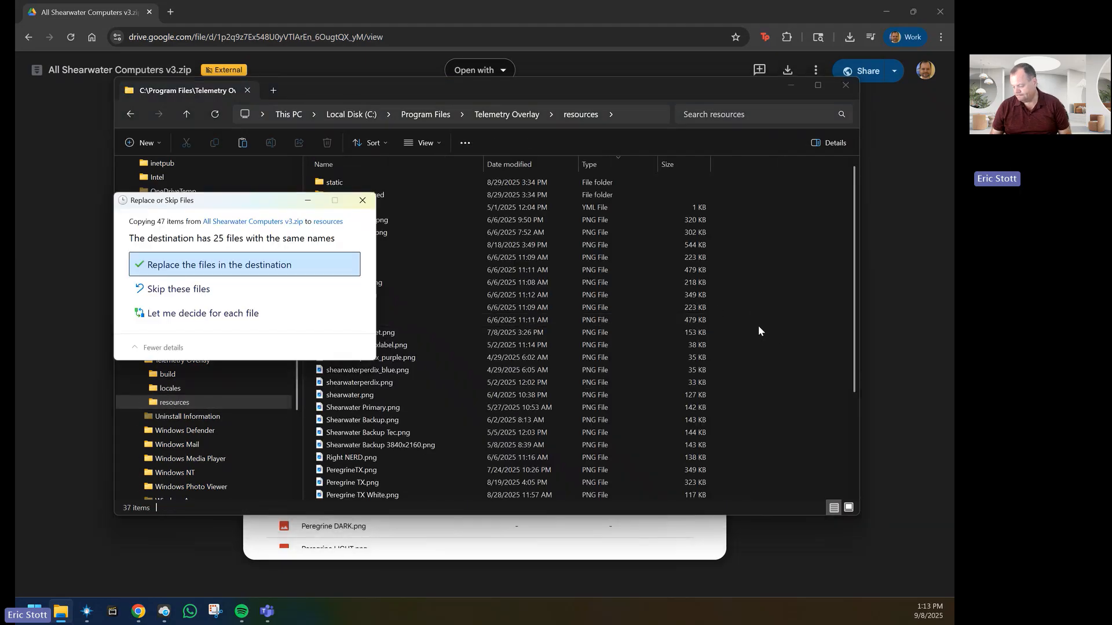
Paste the 47 files into Telemetry Overlay resources, replacing duplicates with admin permission, then close Explorer.
left_click(217, 264)
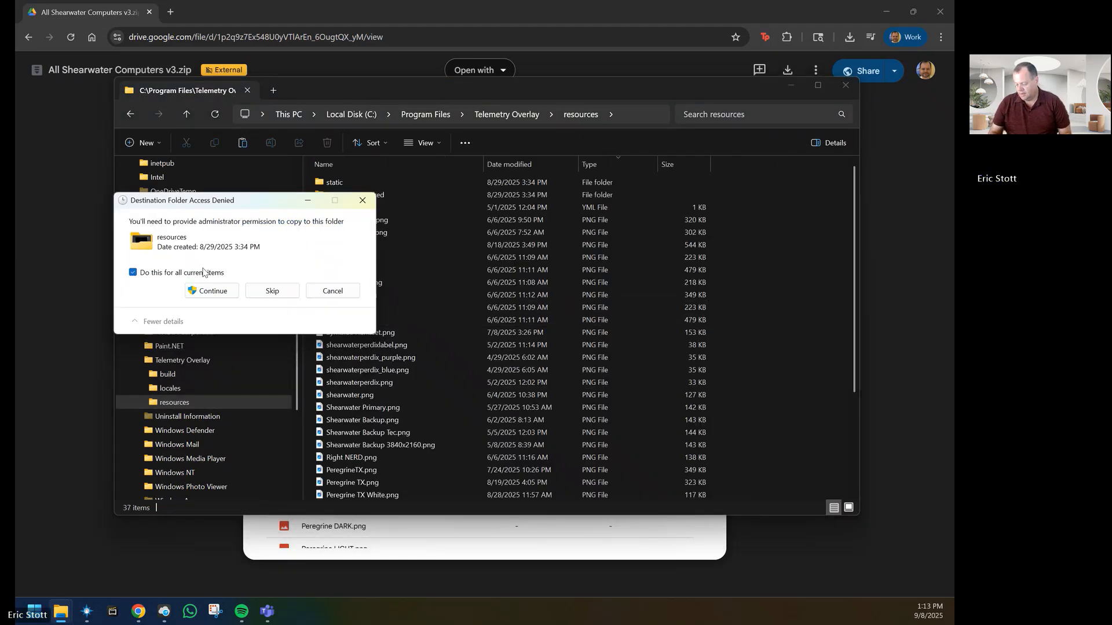
left_click(210, 290)
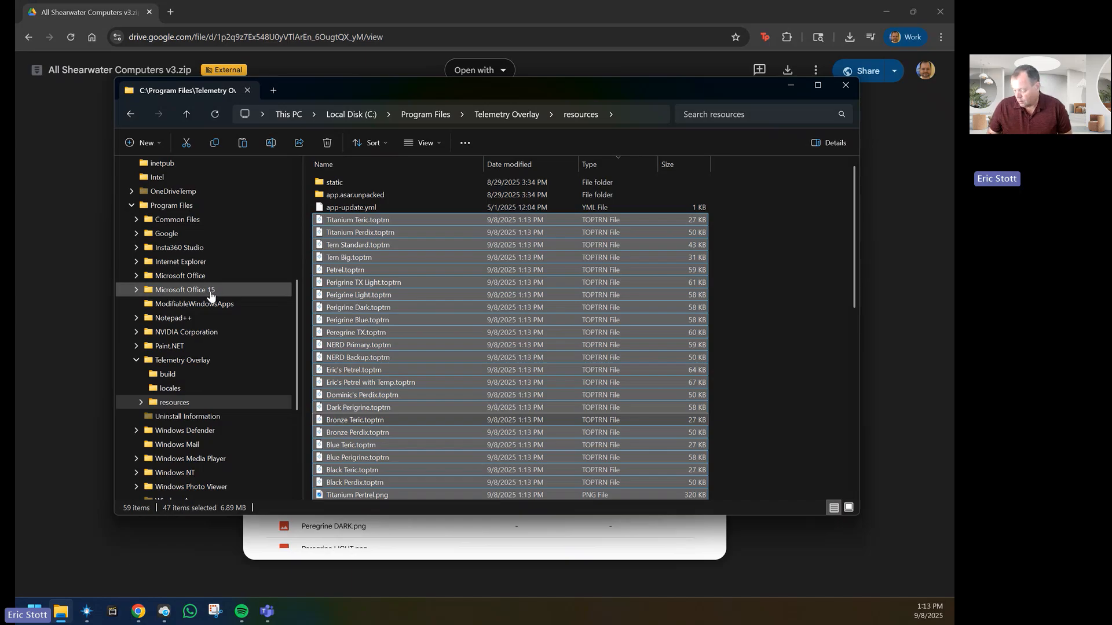
mouse_move(844, 85)
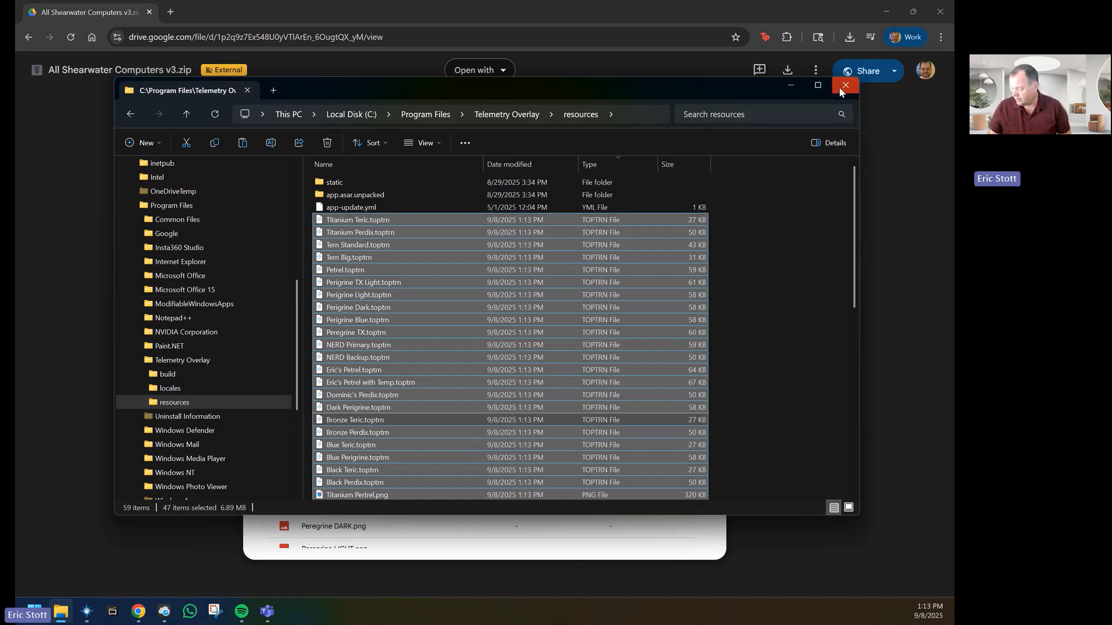
left_click(844, 85)
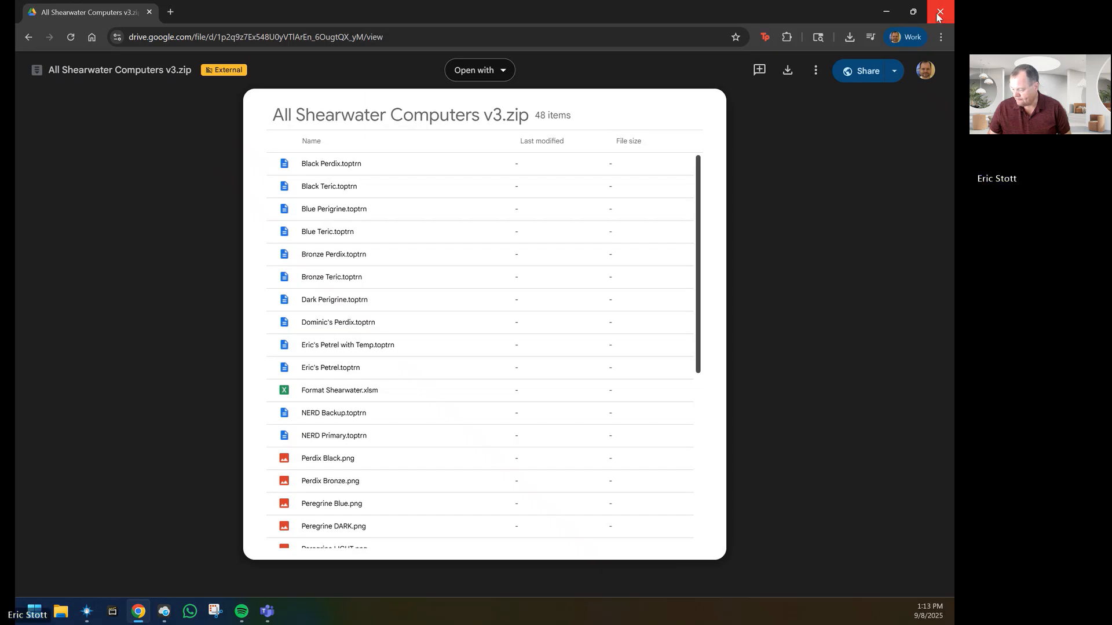
Close the Google Drive browser window and locate dive 2080 in Shearwater Cloud.
left_click(939, 12)
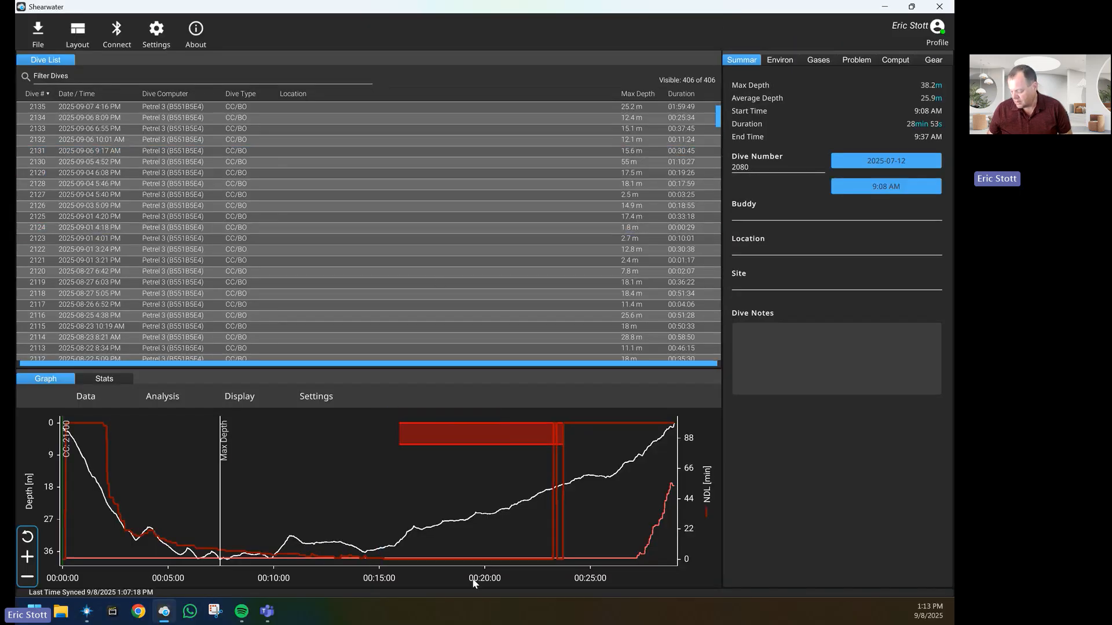
mouse_move(695, 502)
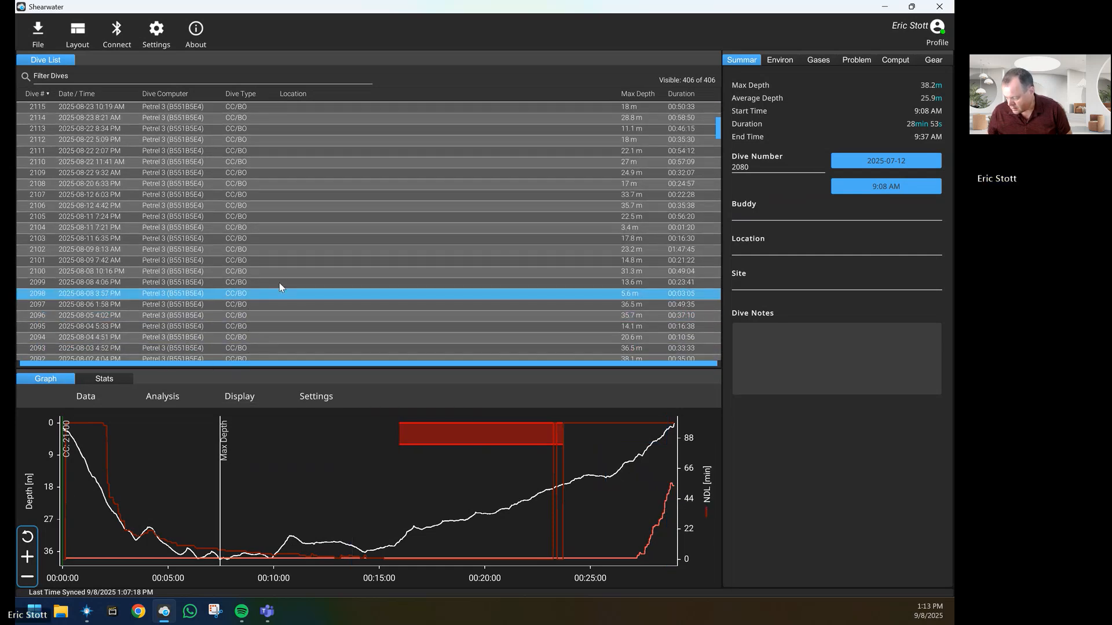
scroll("down", 3)
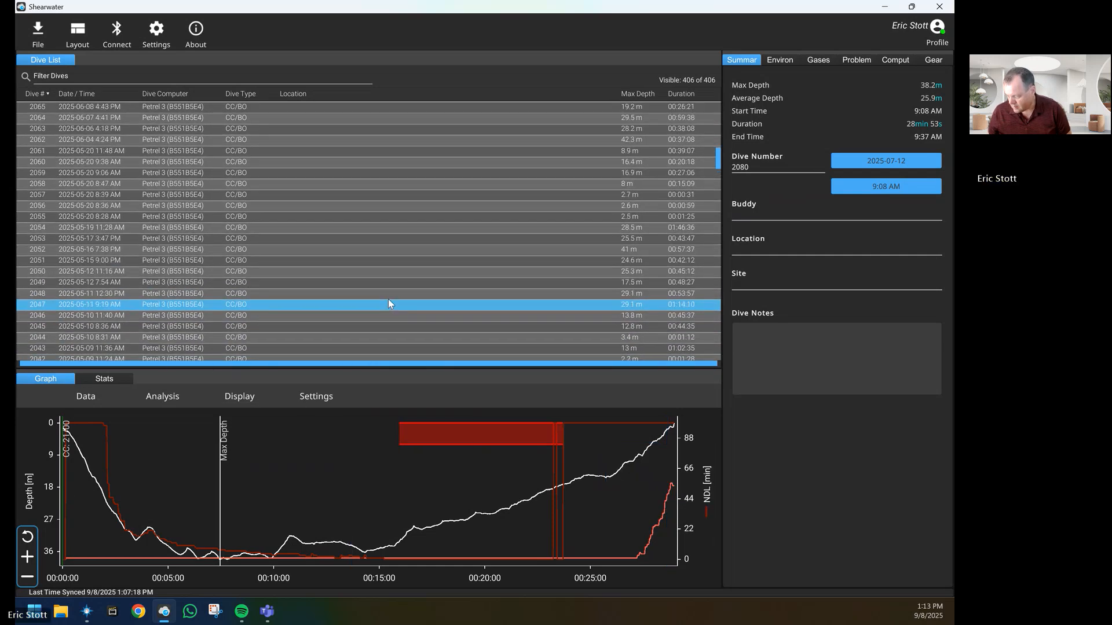
scroll("up", 3)
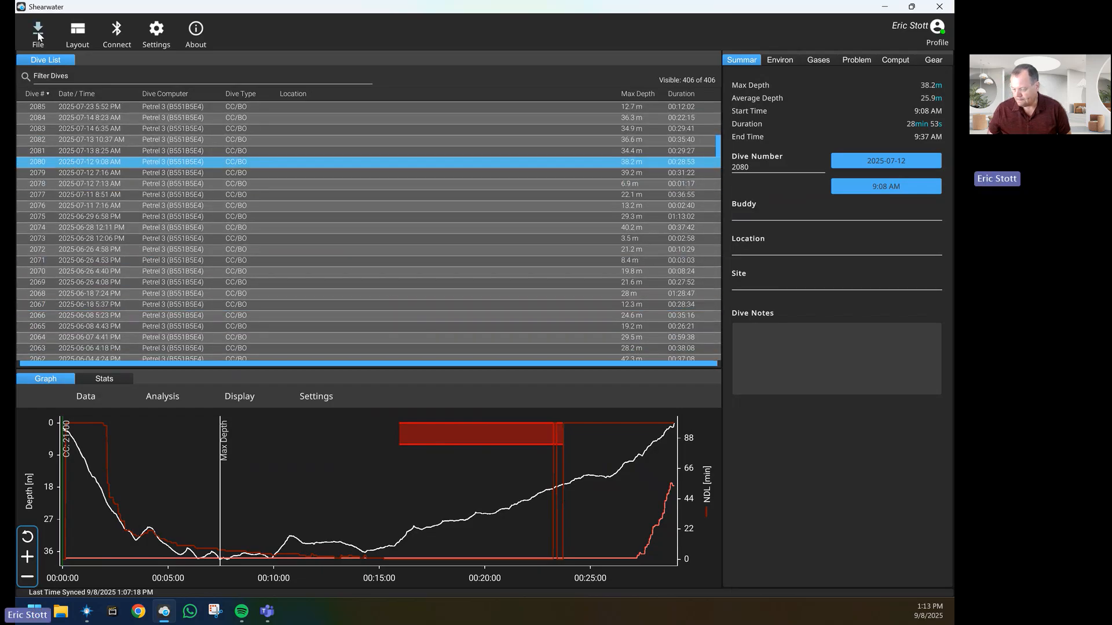
Export dive 2080 as CSV (Excel) and save it into the Documents Dives folder.
left_click(37, 32)
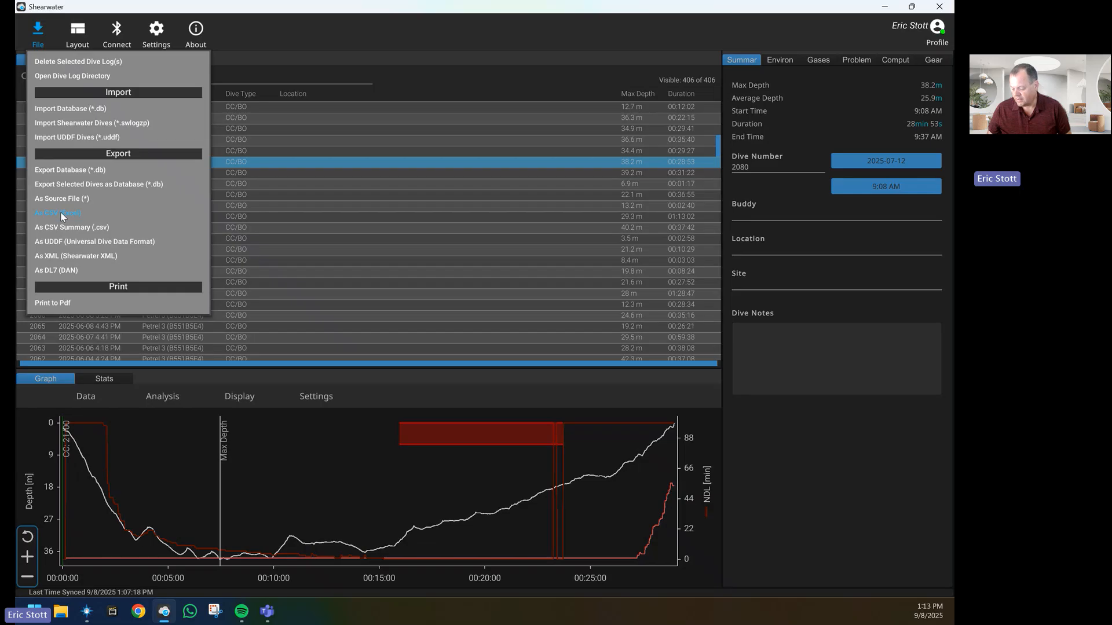
left_click(58, 213)
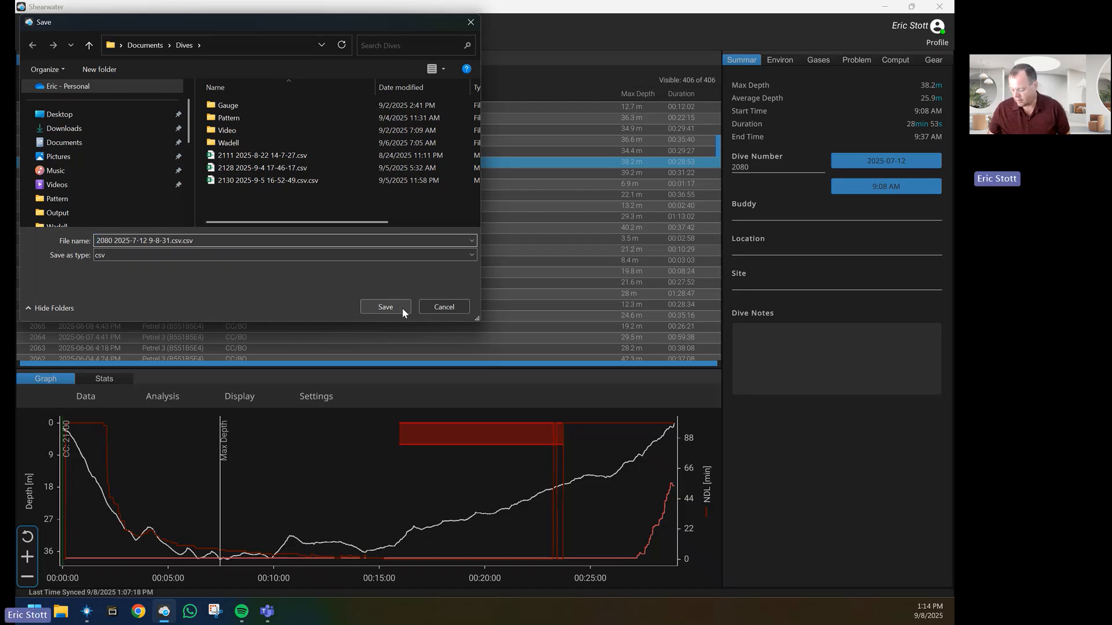
left_click(385, 306)
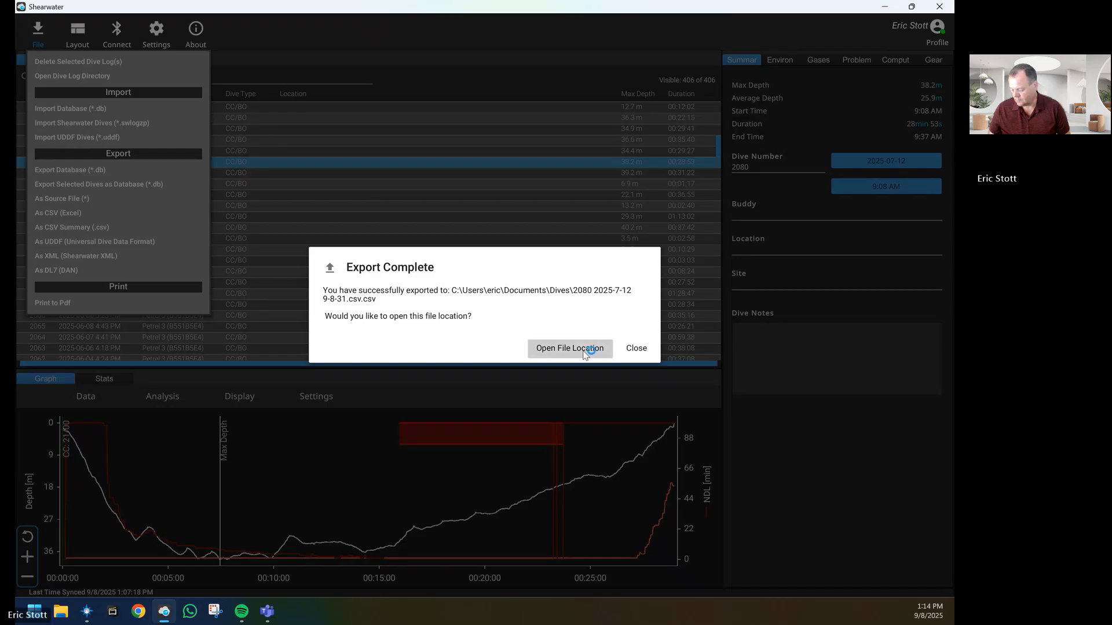
left_click(569, 348)
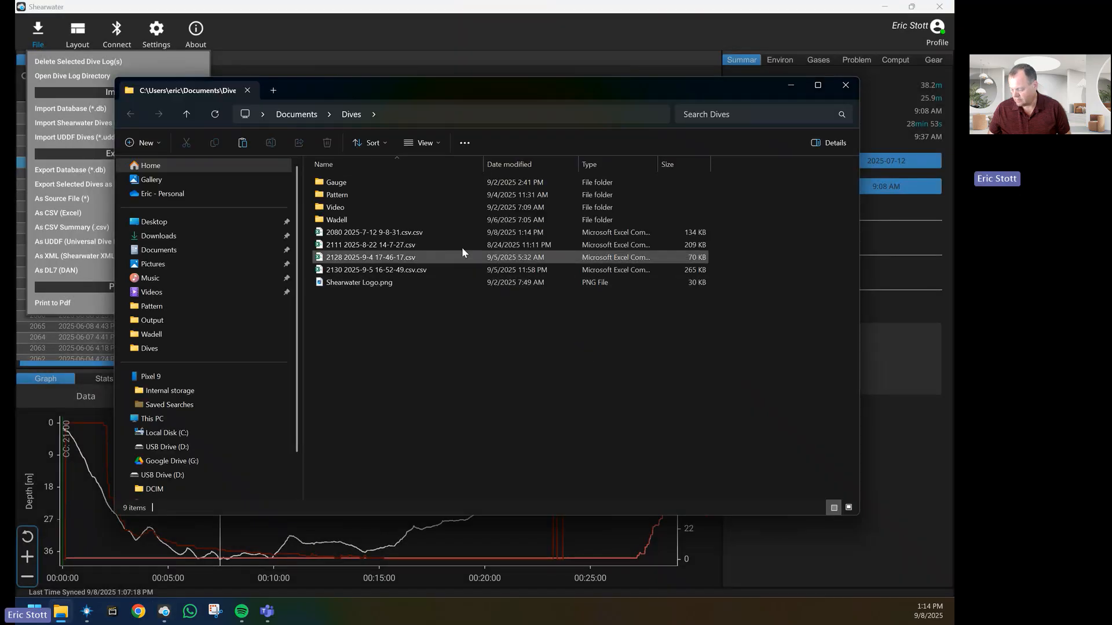
left_click(374, 232)
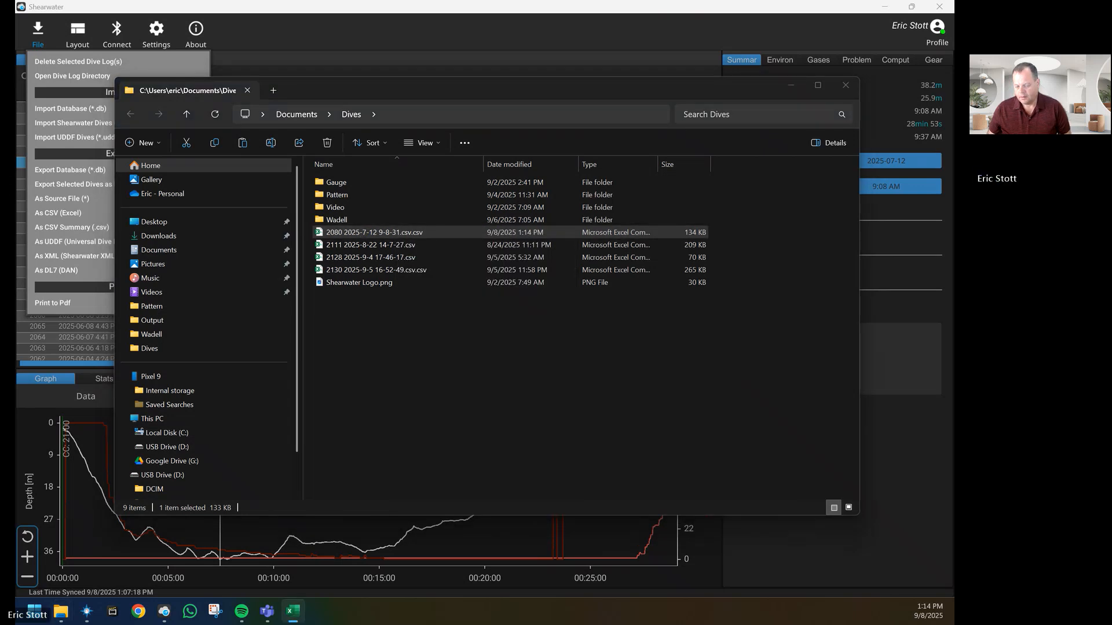
Open the 2080 dive CSV in Excel and go to File › New to list templates including Format Shearwater.
double_click(374, 231)
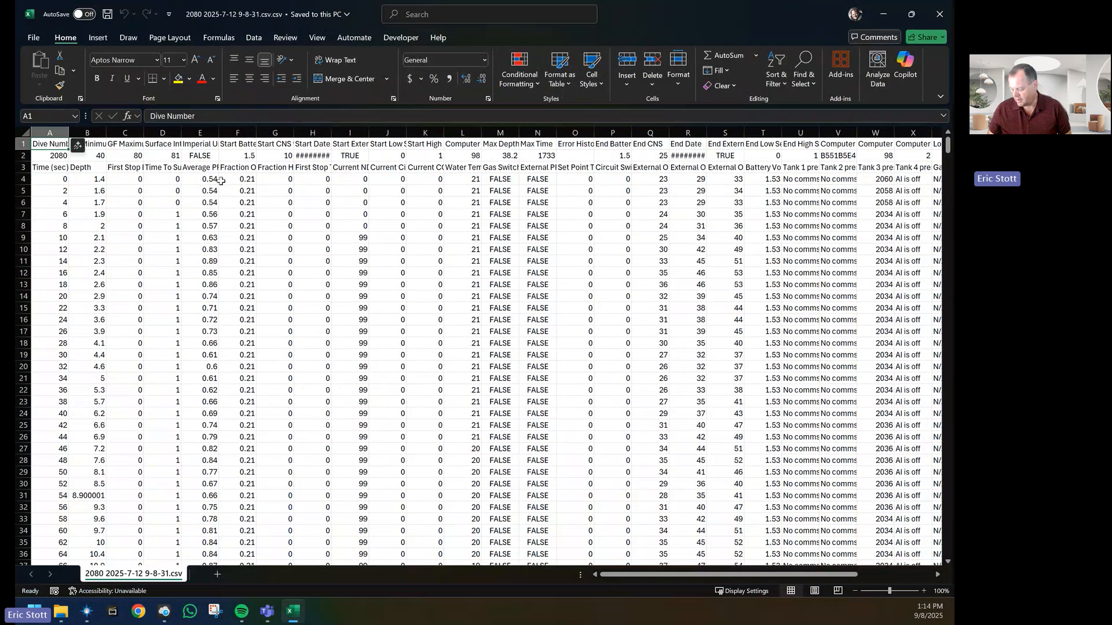
mouse_move(222, 90)
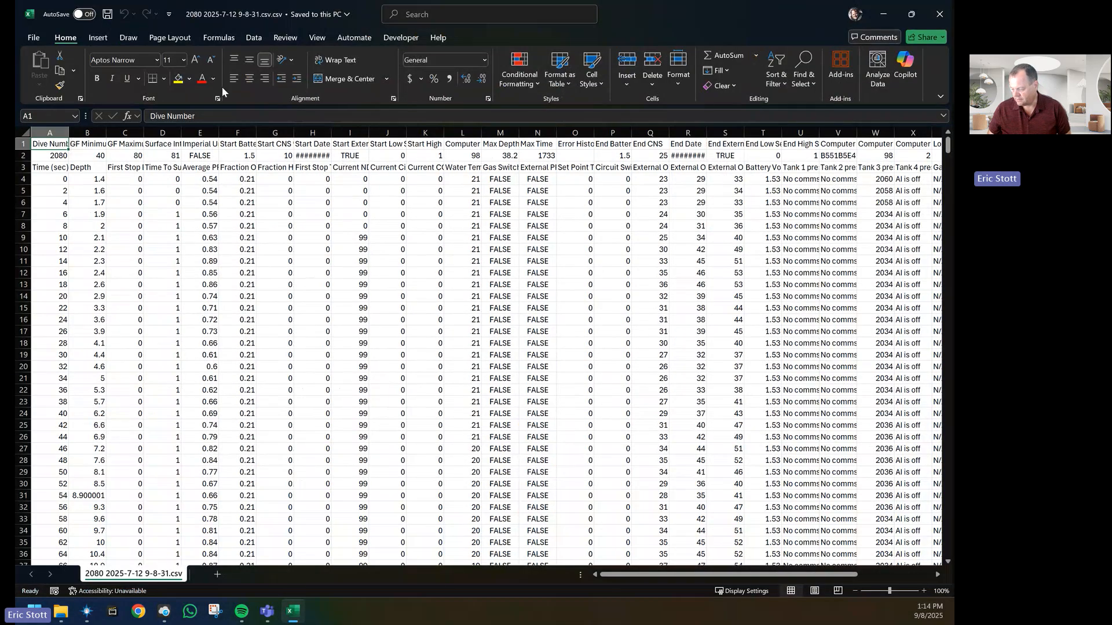
mouse_move(54, 49)
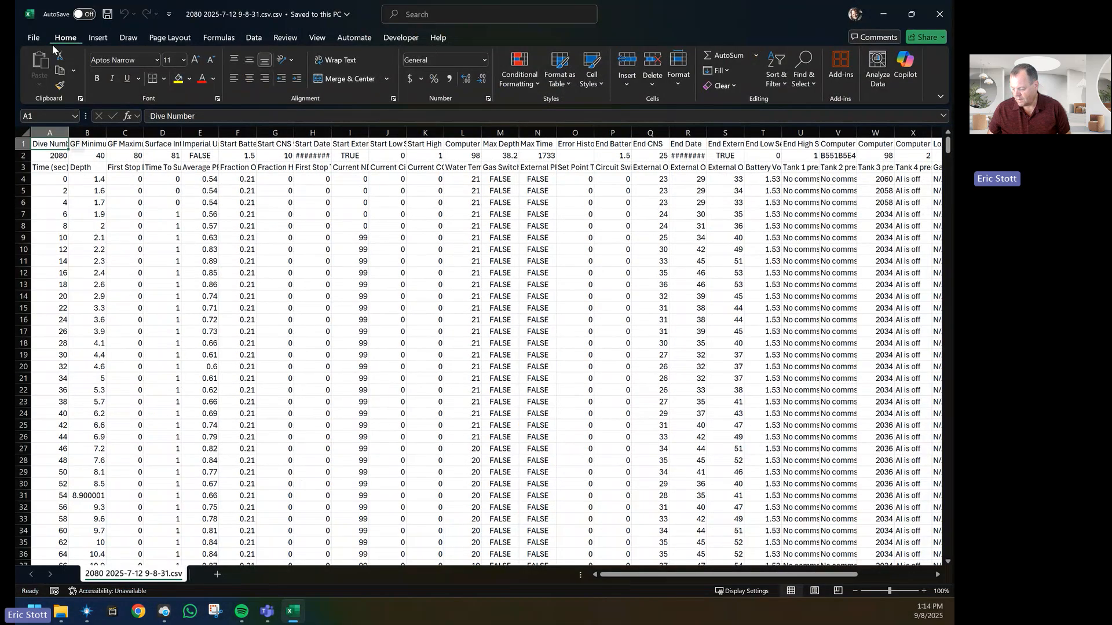
left_click(32, 37)
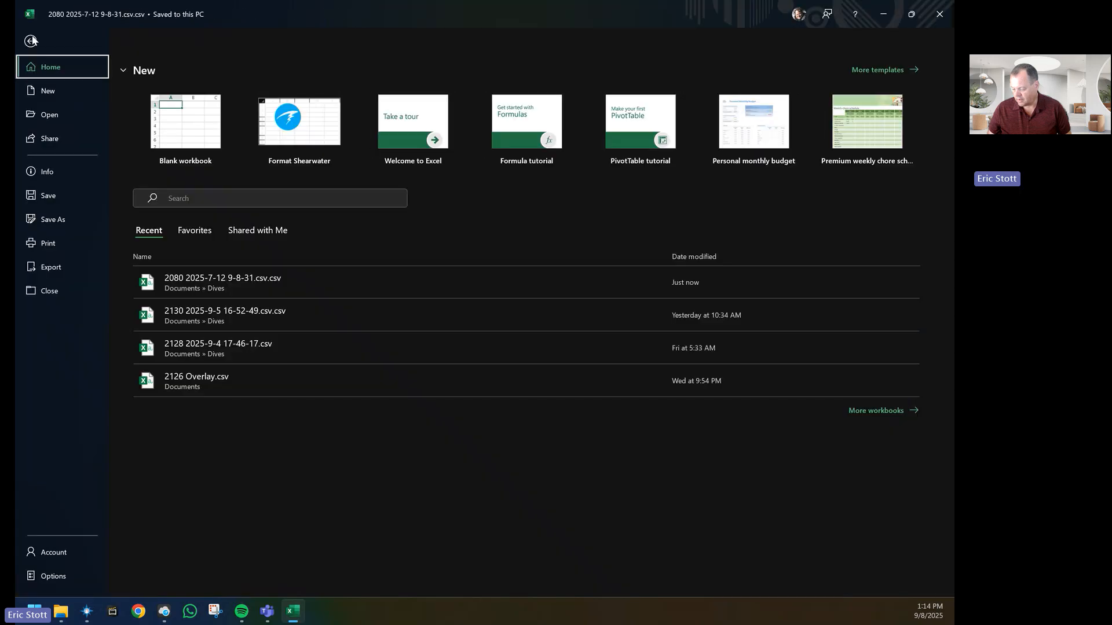
left_click(30, 40)
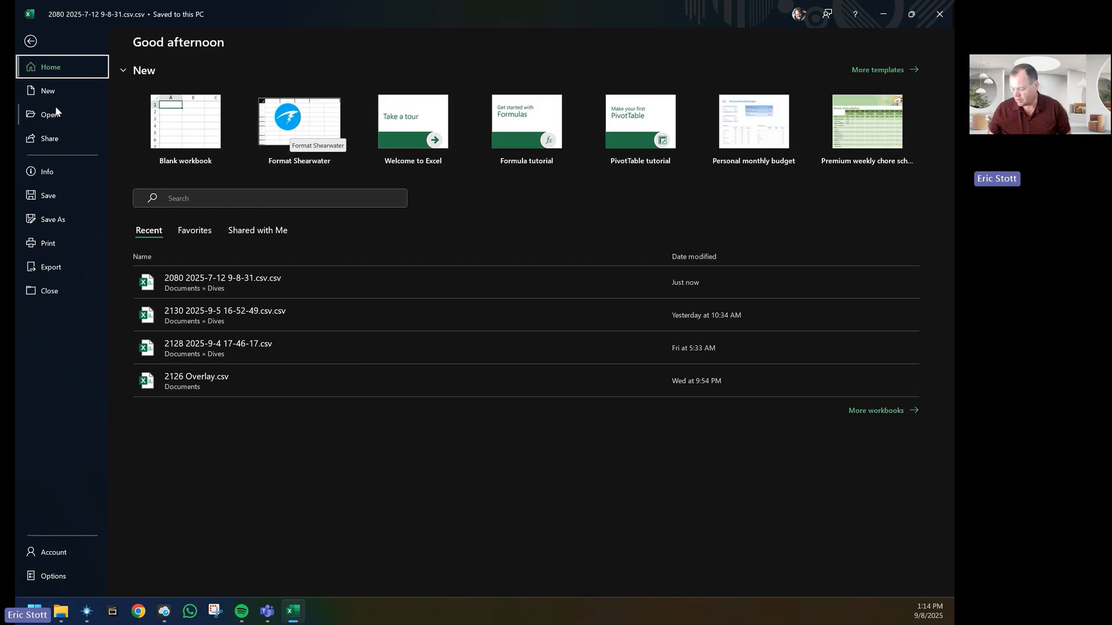
left_click(48, 90)
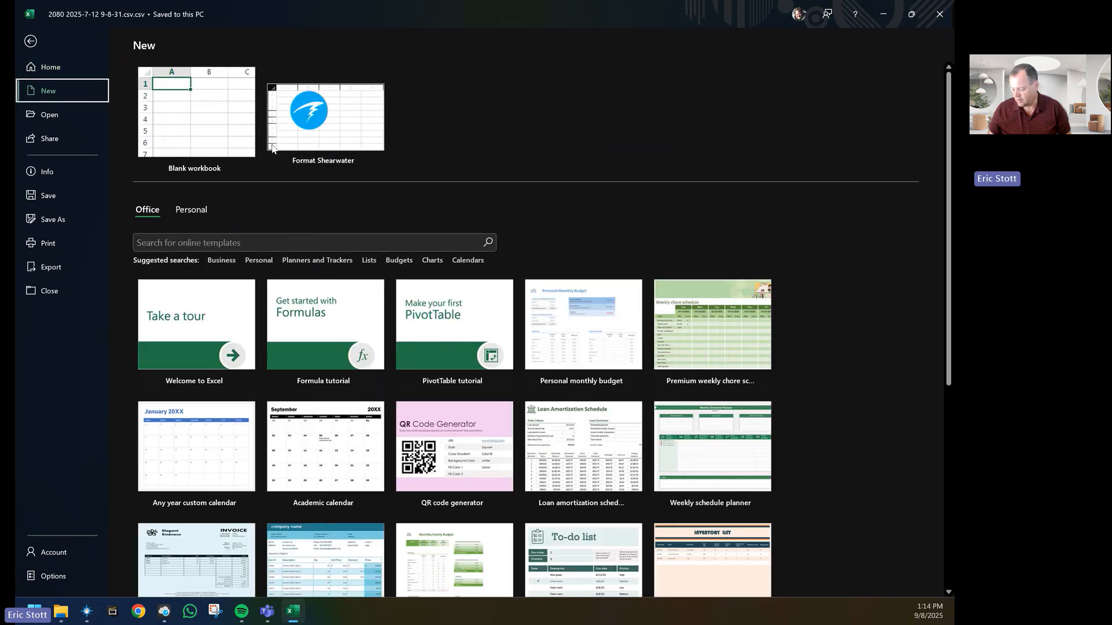
mouse_move(308, 125)
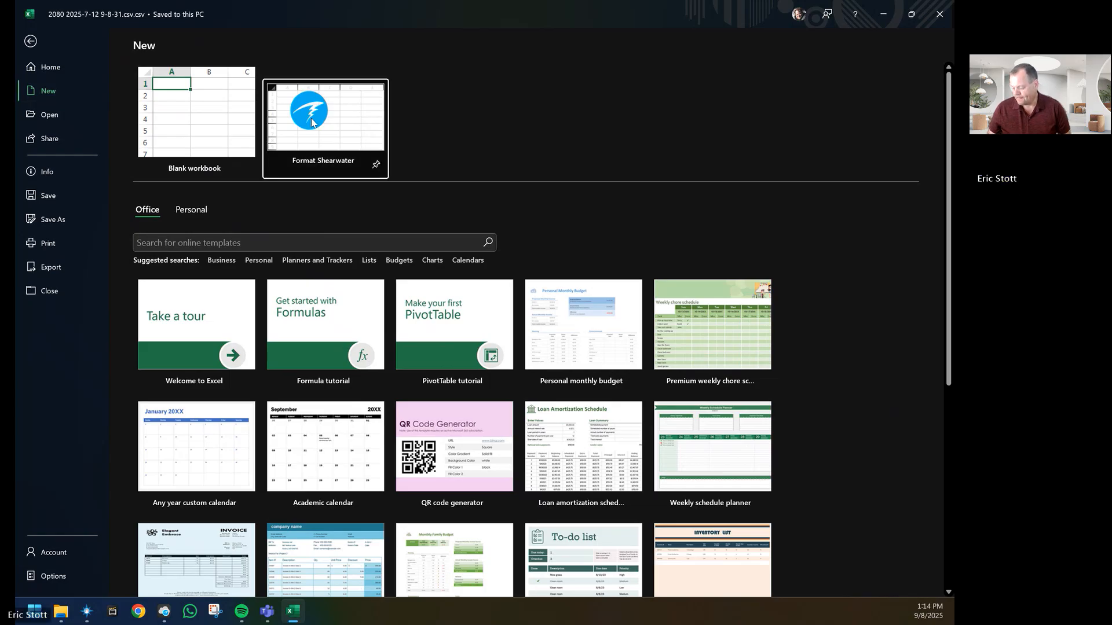
Create a workbook from the Format Shearwater template and copy all the 2080 dive data for its Dive Log sheet.
left_click(324, 110)
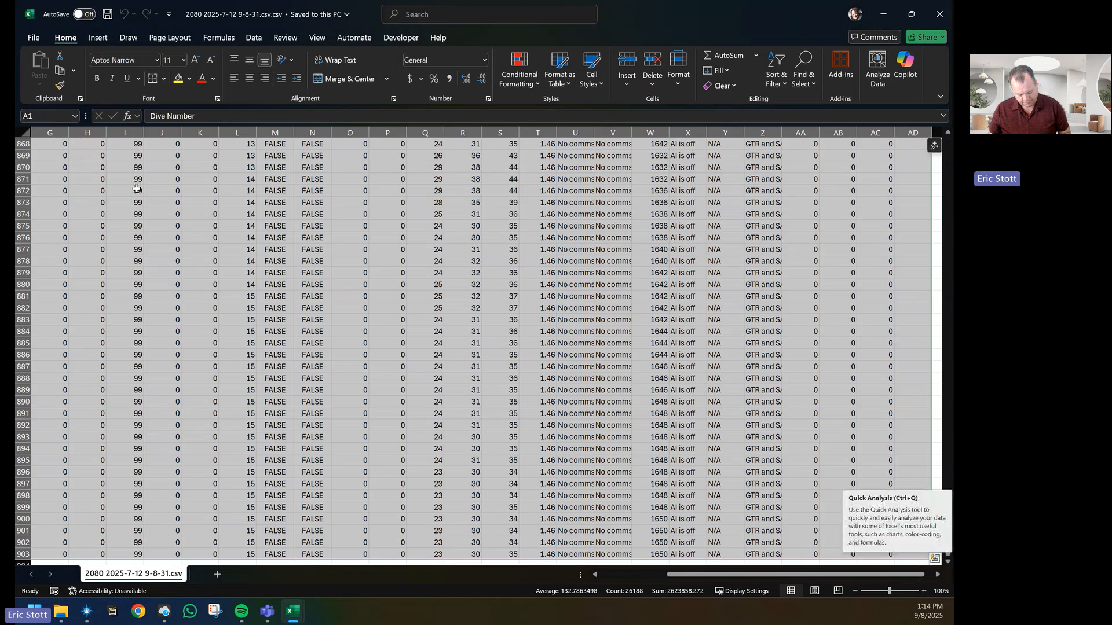
key("ctrl+c")
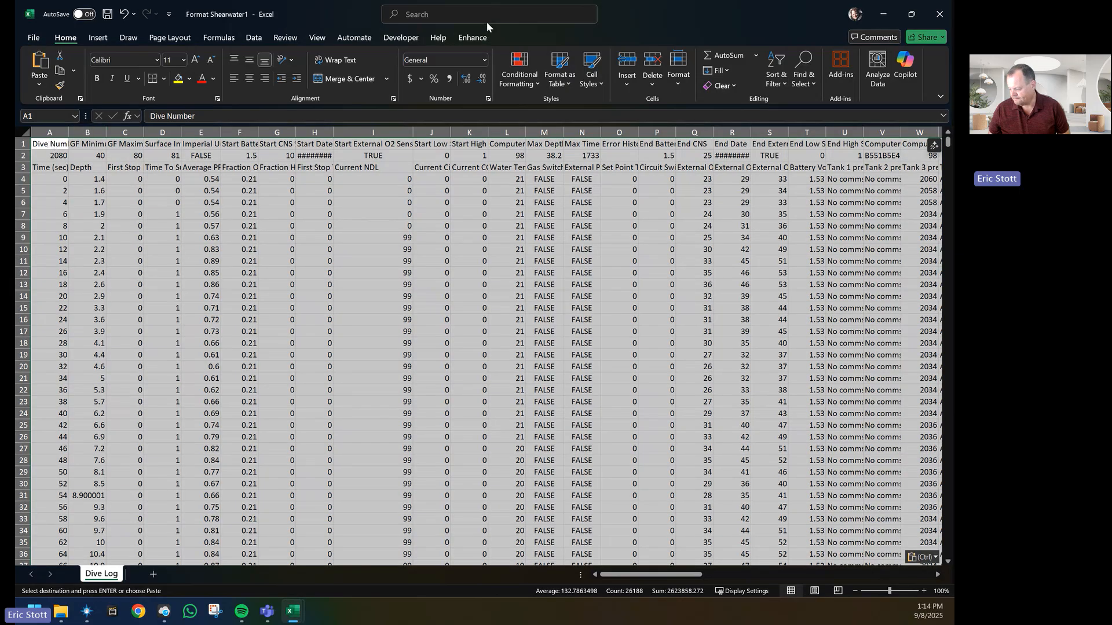
Show the Enhance ribbon with its Insert Data and Format Data commands.
left_click(472, 37)
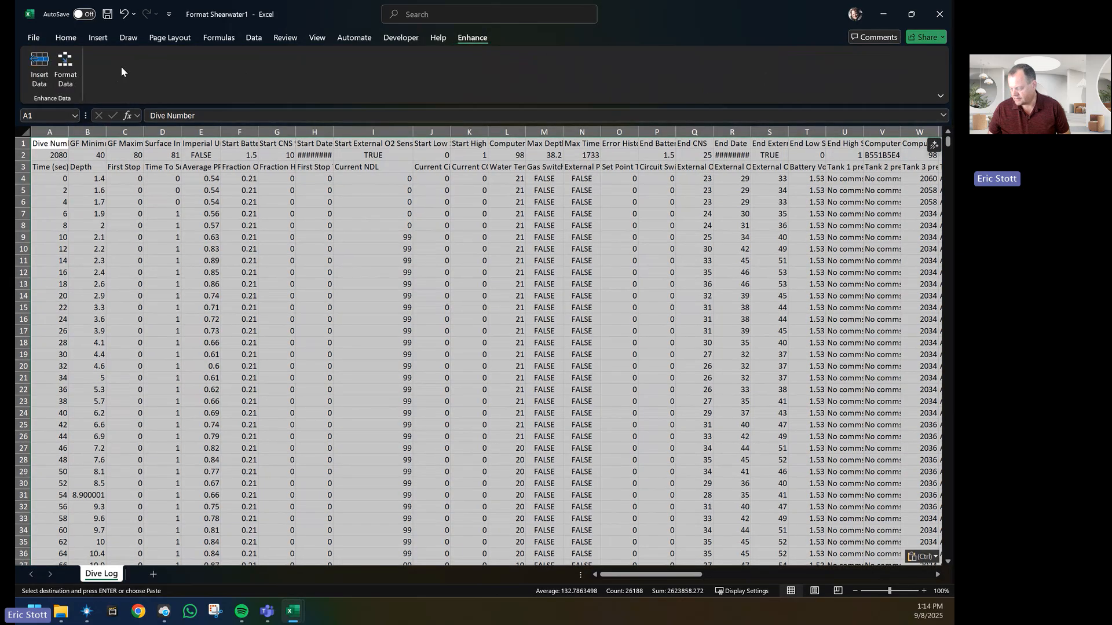
mouse_move(65, 68)
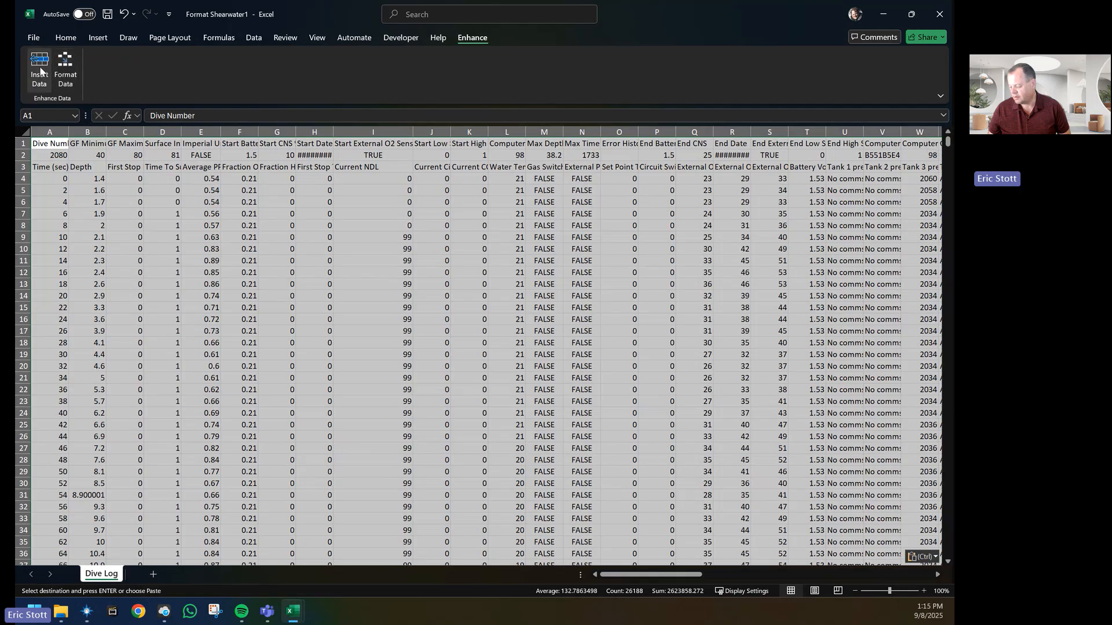
mouse_move(39, 70)
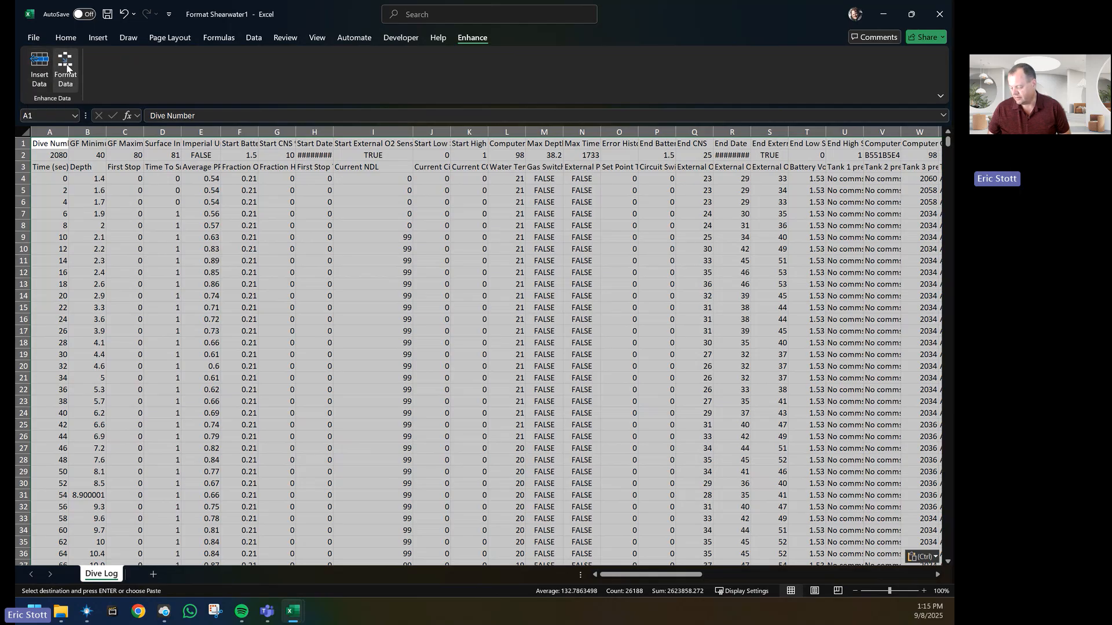
mouse_move(64, 71)
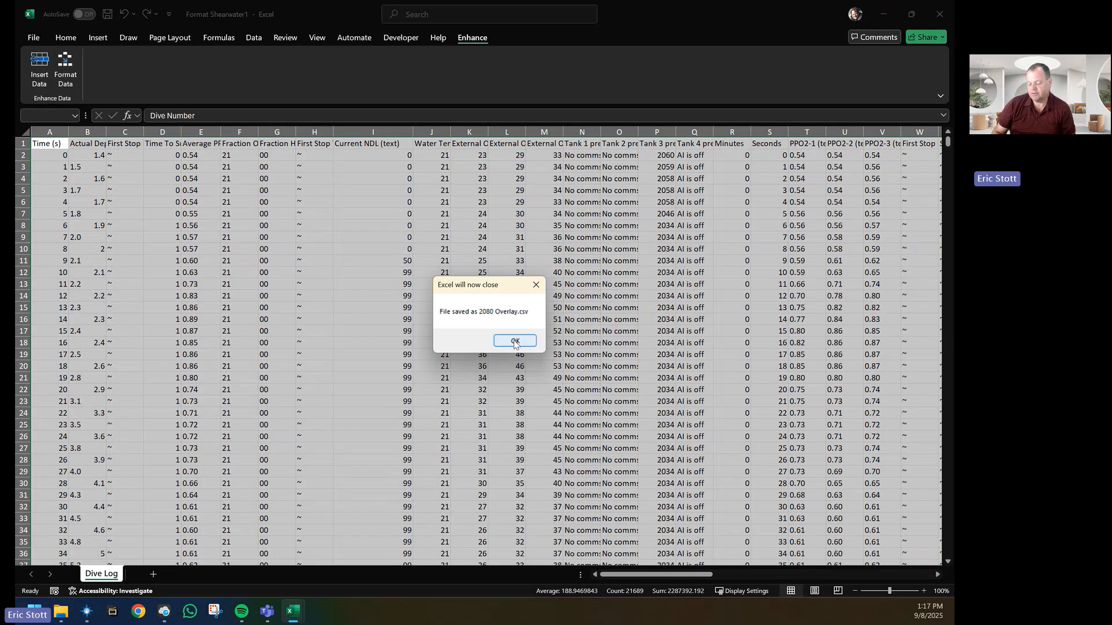
Confirm 2080 Overlay.csv is in Documents, then close Explorer and Shearwater Cloud.
left_click(513, 341)
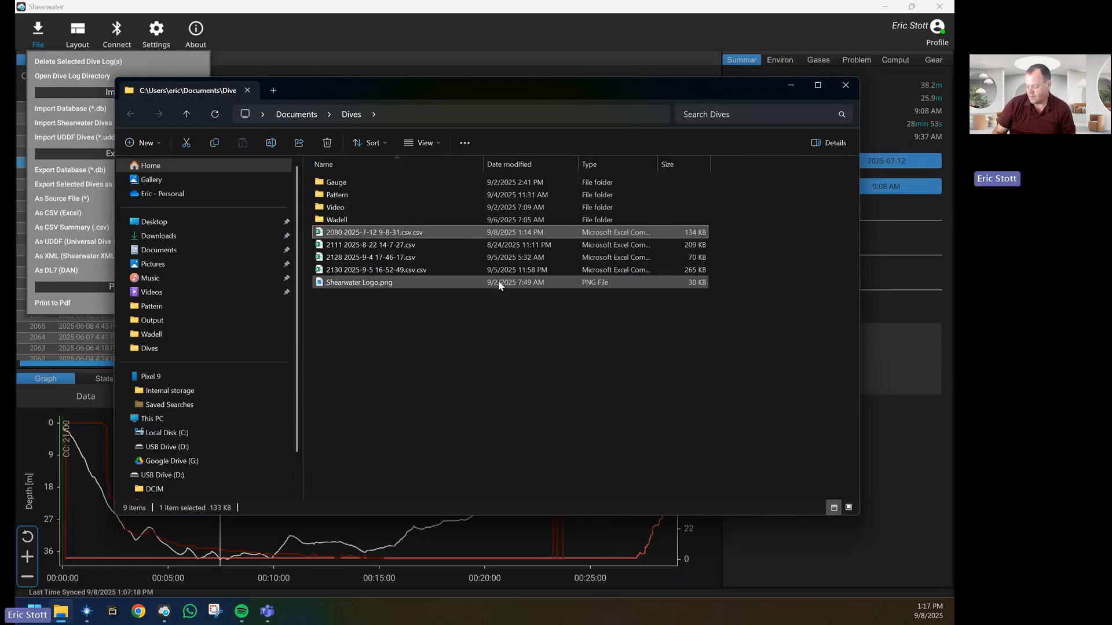
left_click(158, 249)
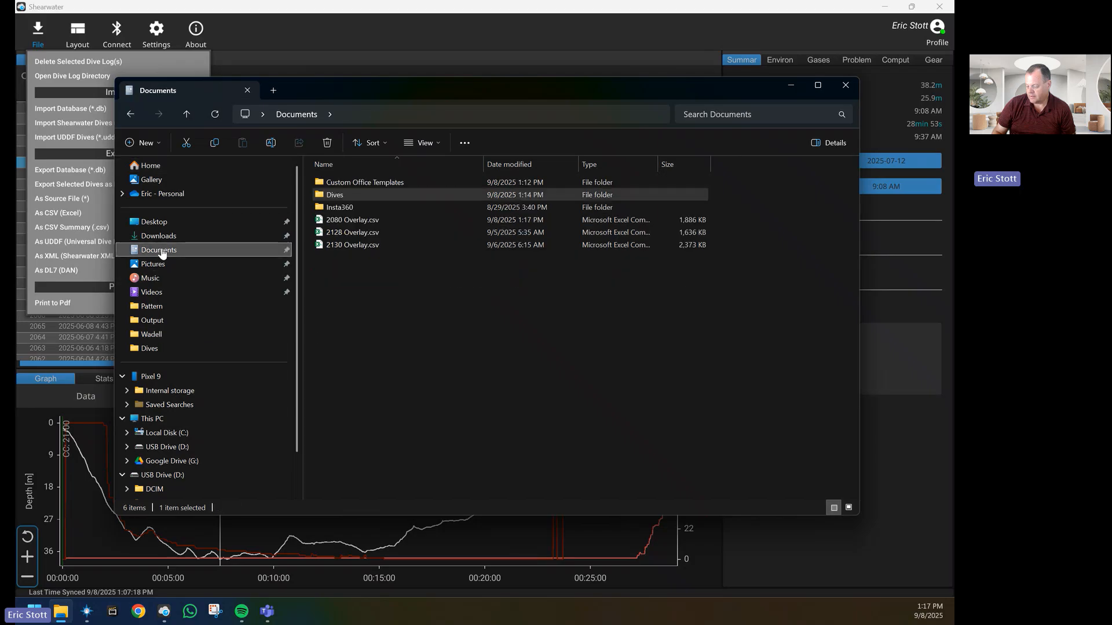
left_click(352, 219)
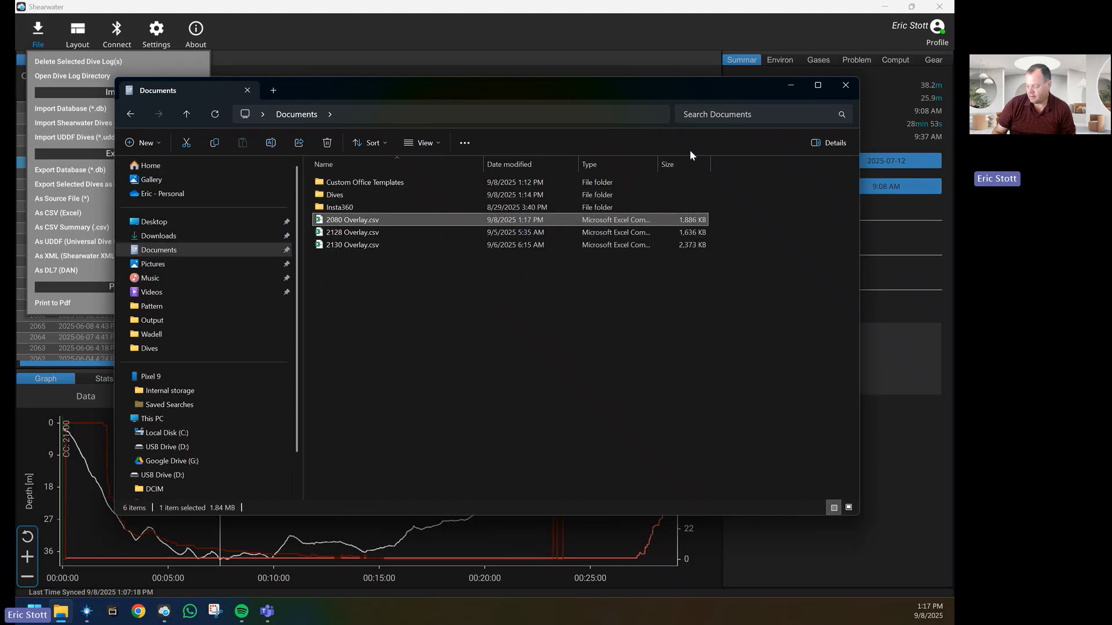
left_click(845, 86)
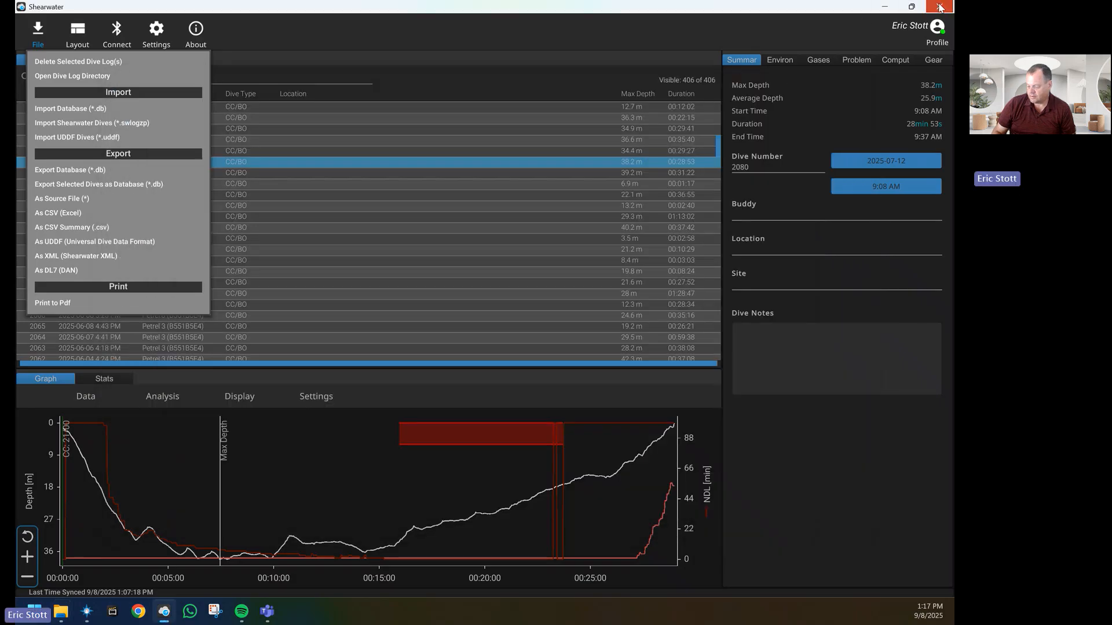
left_click(939, 7)
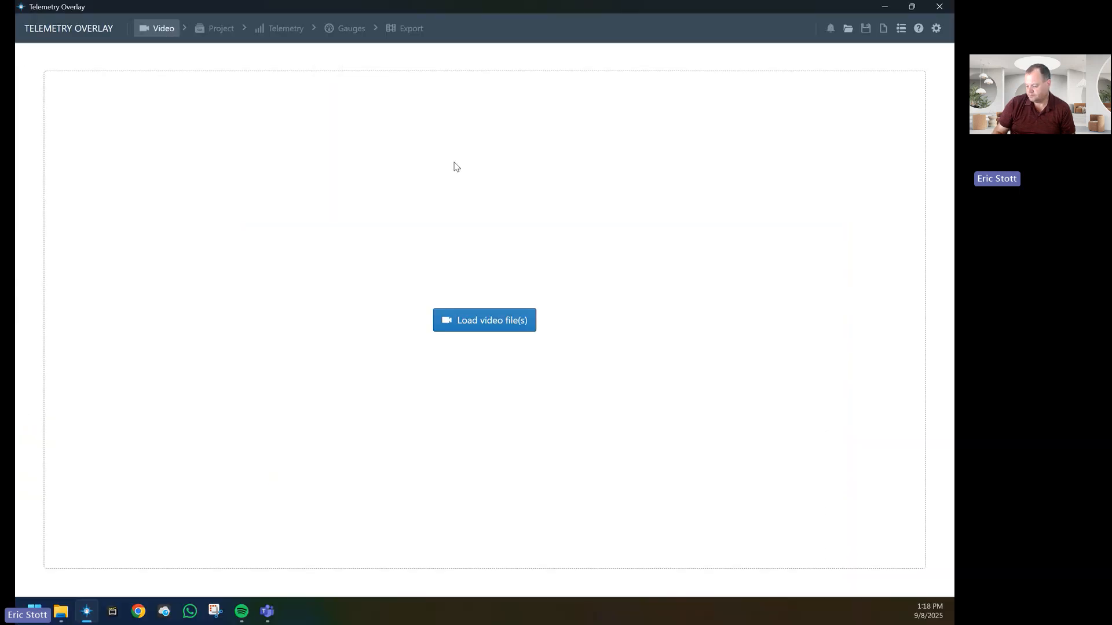
Load the dive MP4 from the Wadell folder, skipping optimisation.
left_click(484, 319)
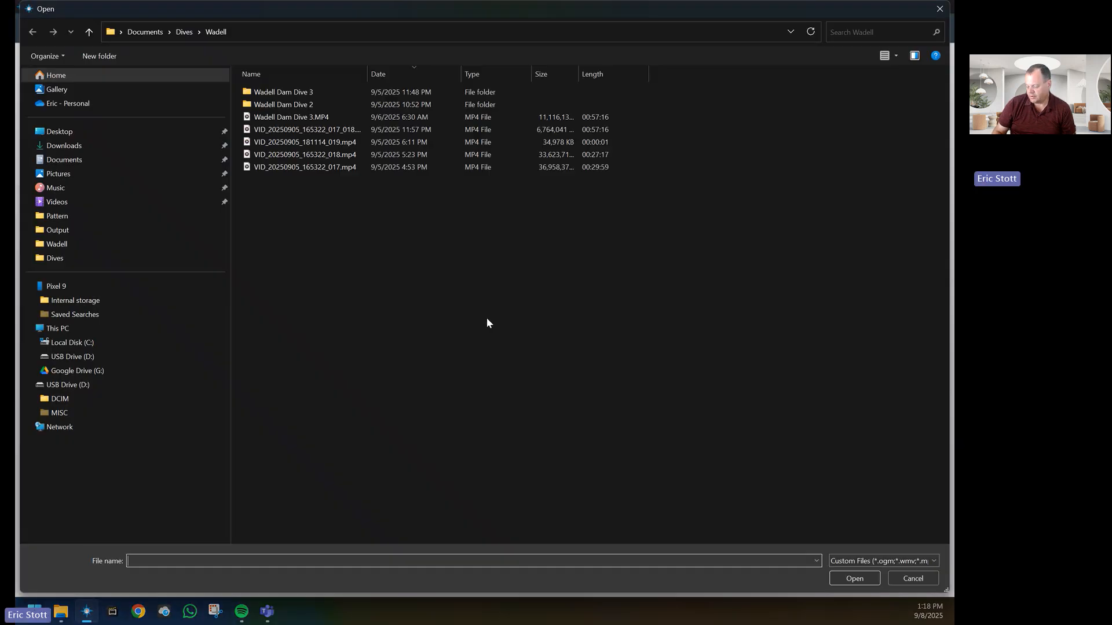
left_click(56, 244)
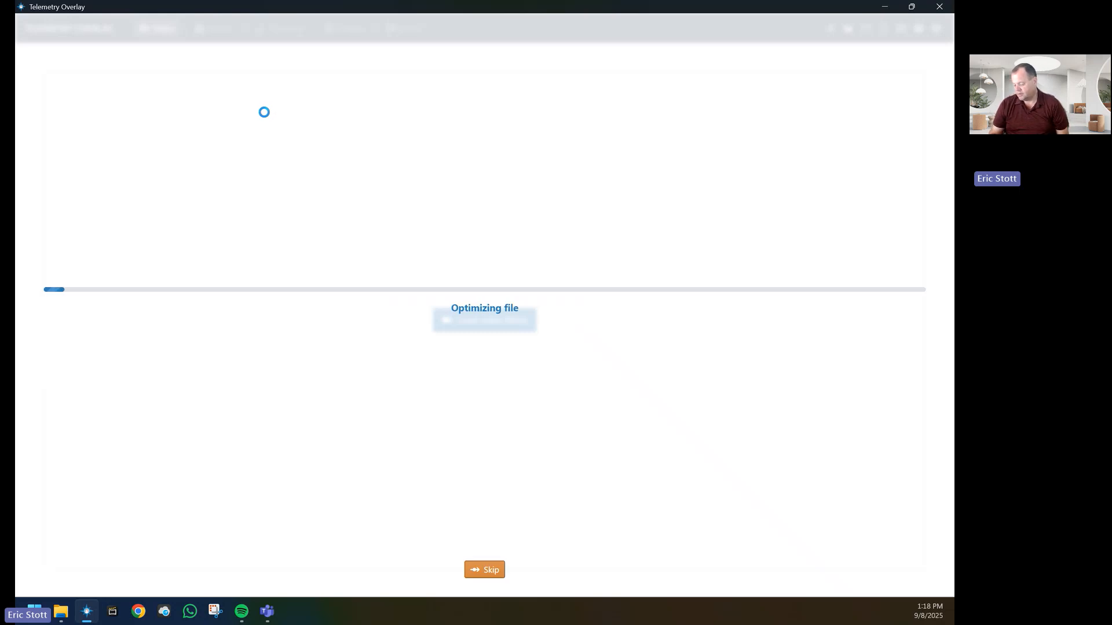
mouse_move(484, 569)
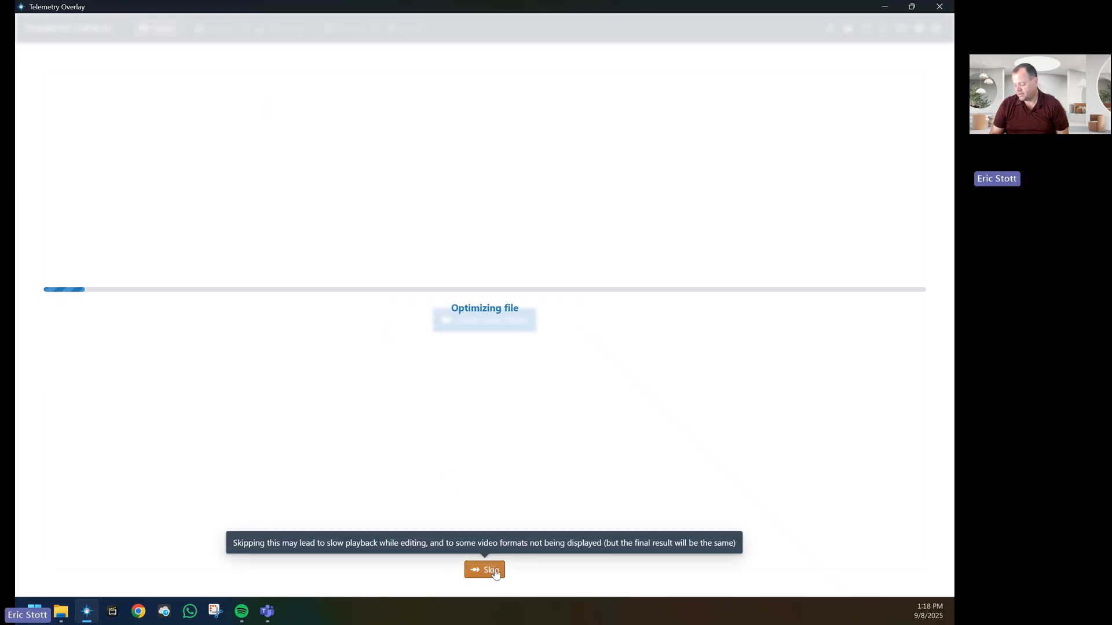
left_click(484, 569)
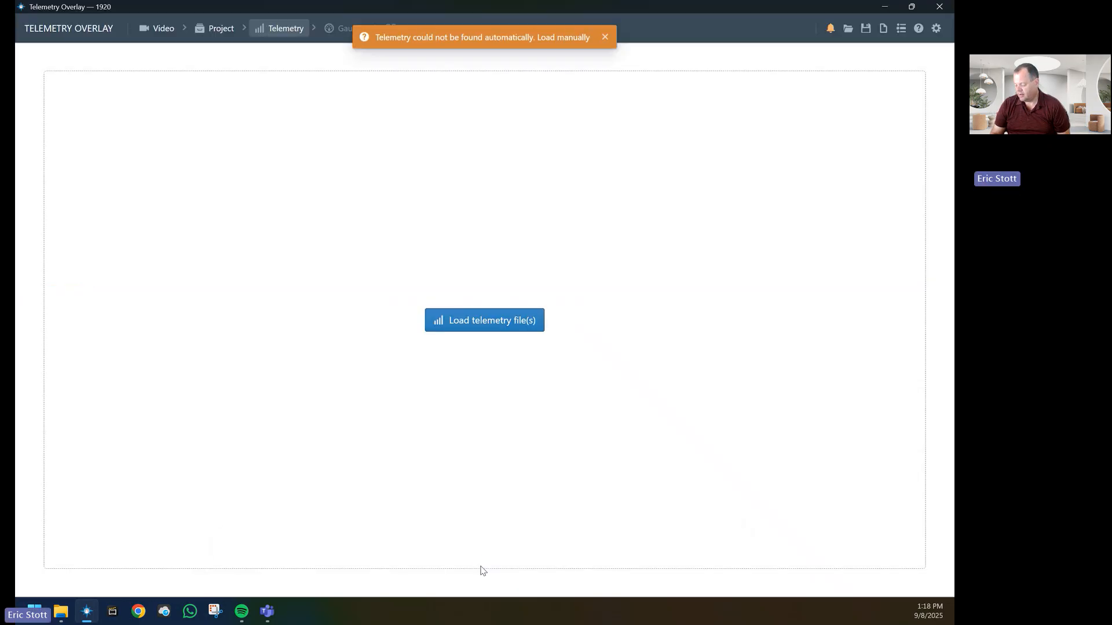
mouse_move(484, 320)
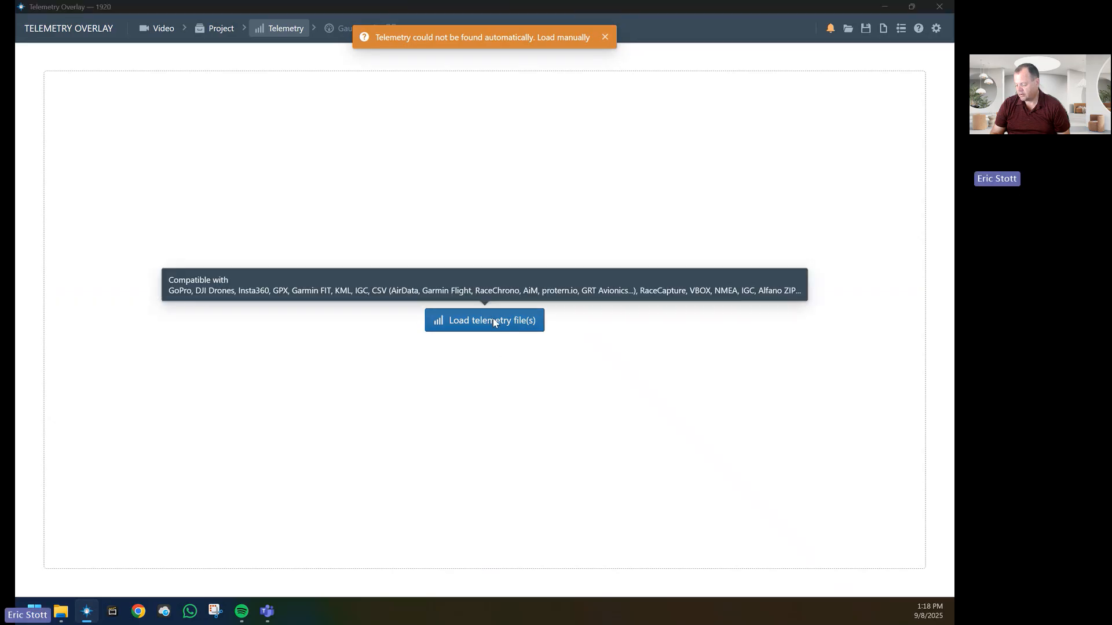
Load 2080 Overlay.csv as the video's telemetry.
left_click(484, 319)
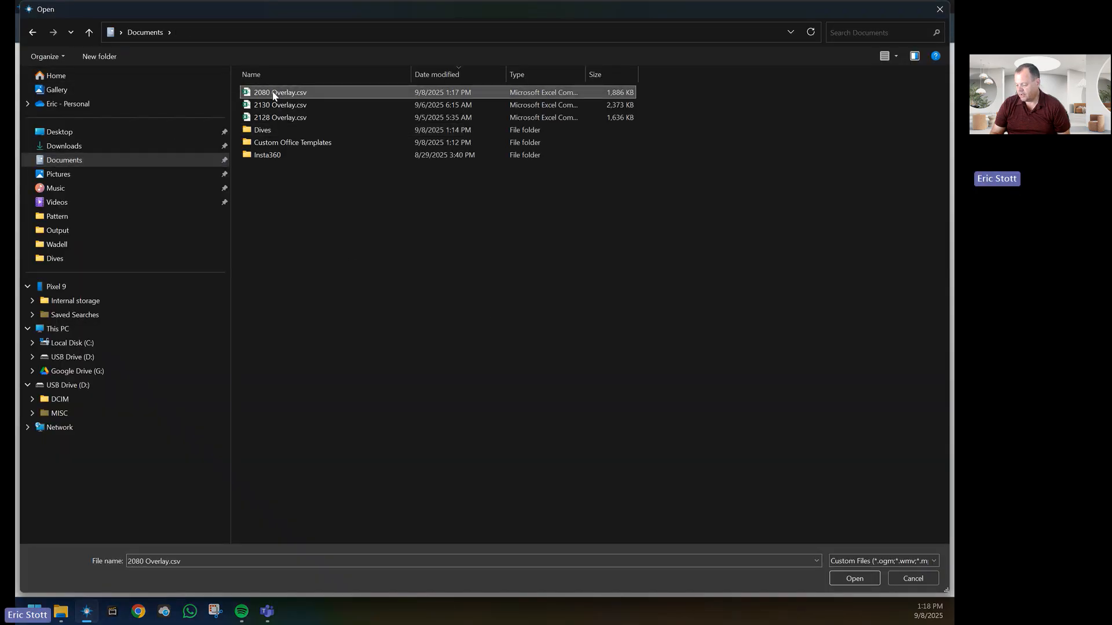
left_click(853, 577)
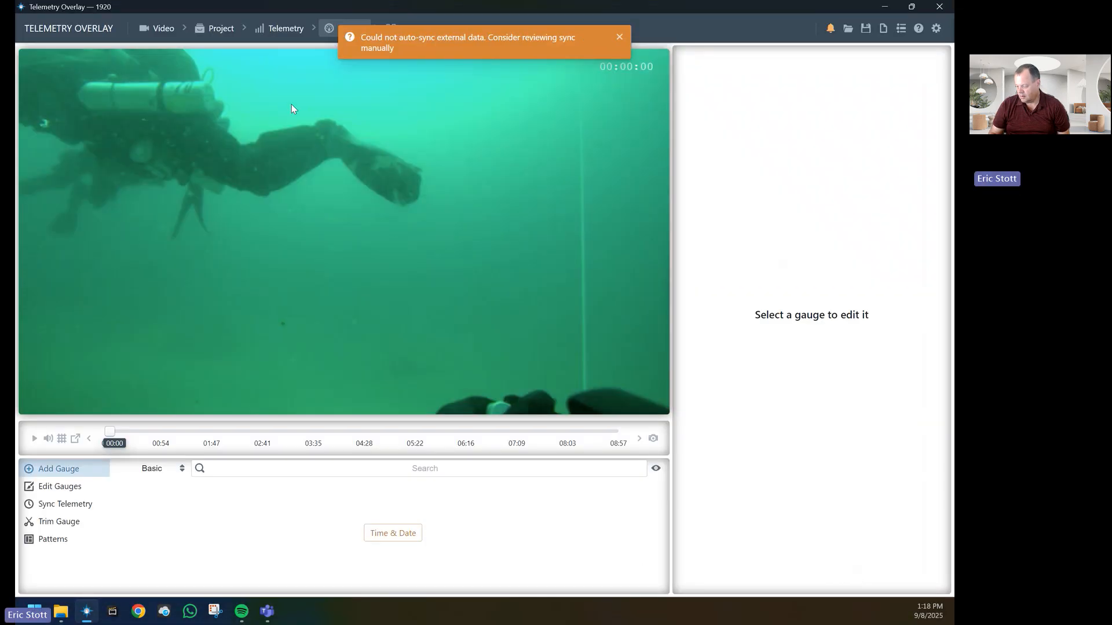
Dismiss the auto-sync warning and start loading a saved gauge pattern.
left_click(618, 36)
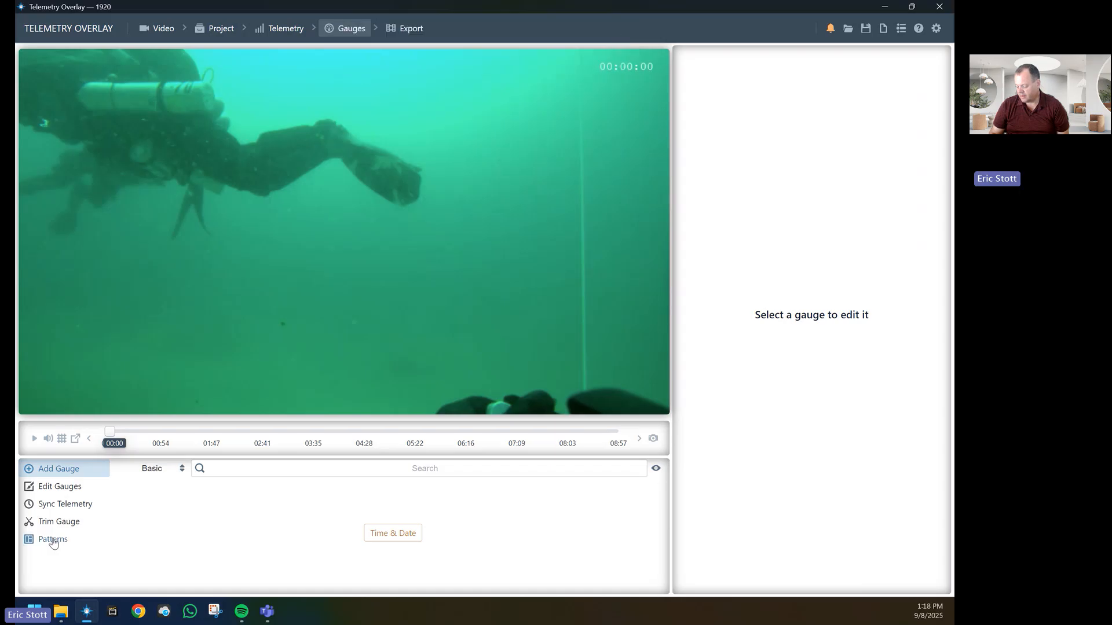
left_click(52, 539)
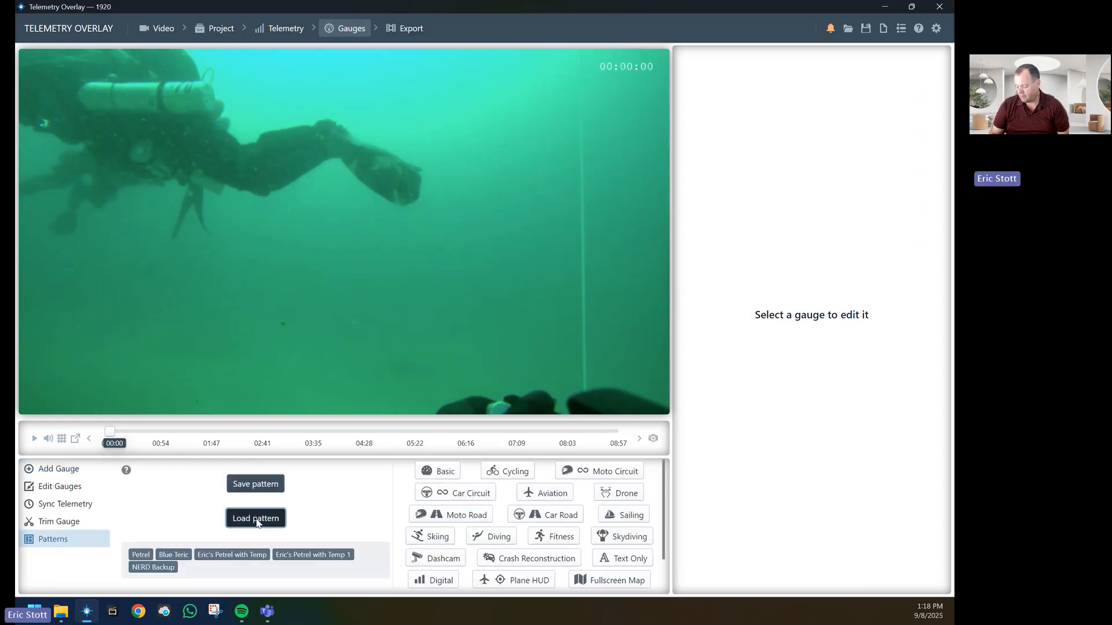
left_click(255, 518)
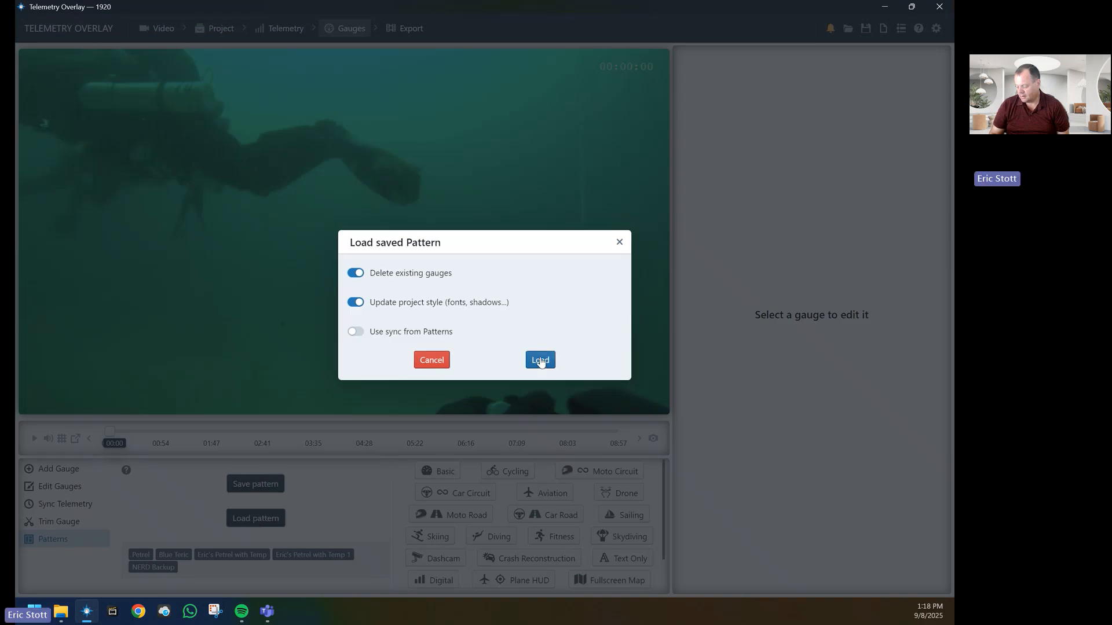
Accept the load options and browse to C:\Program Files\Telemetry Overlay for the pattern.
left_click(539, 360)
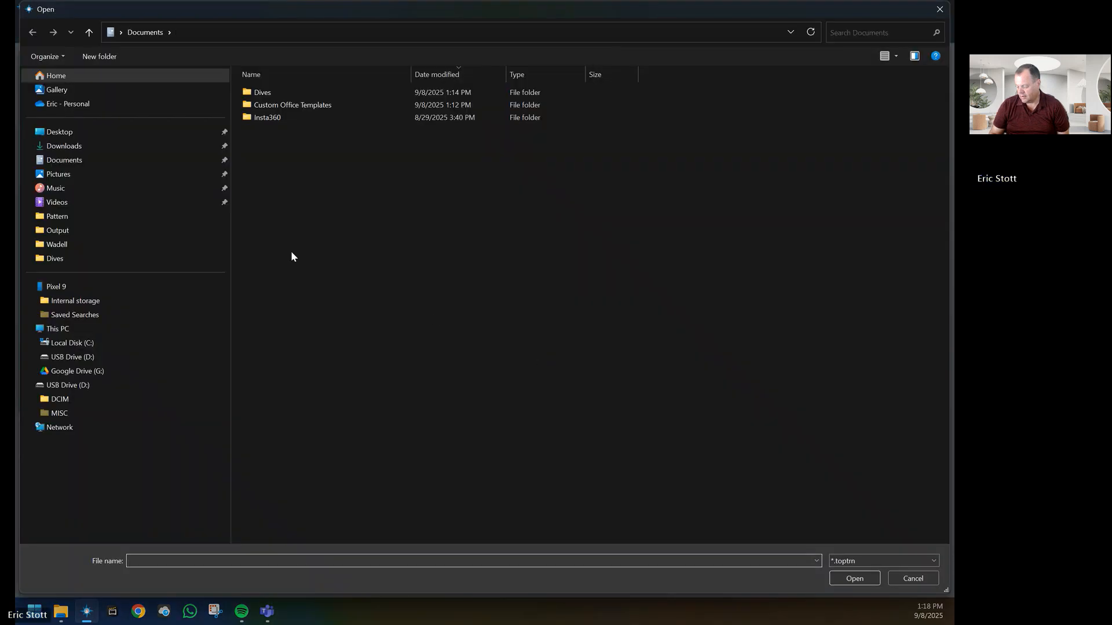
left_click(32, 343)
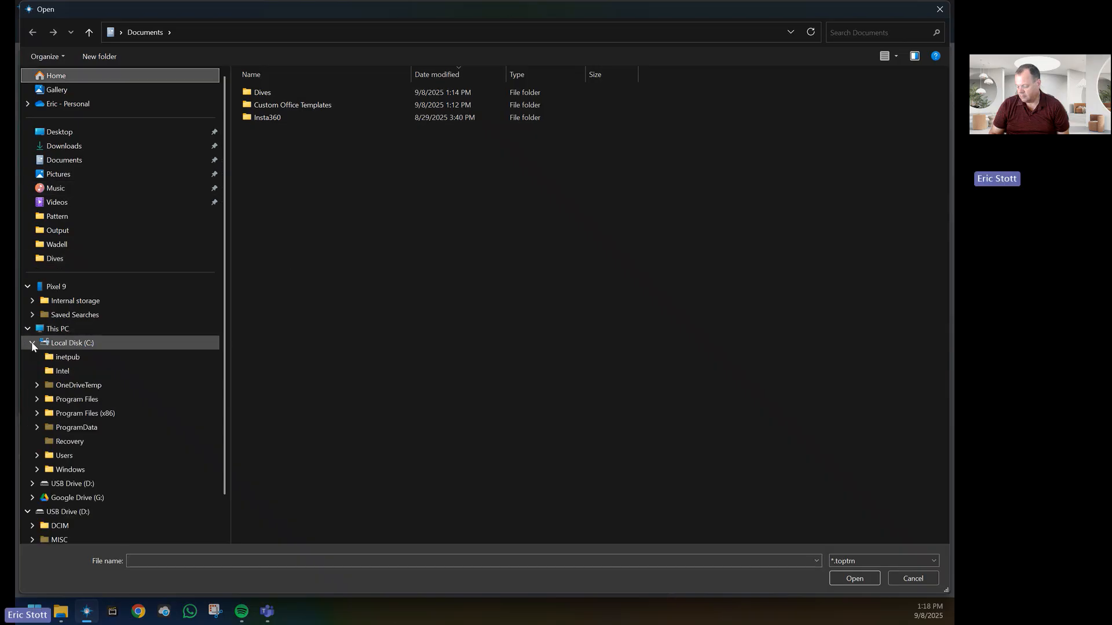
left_click(37, 399)
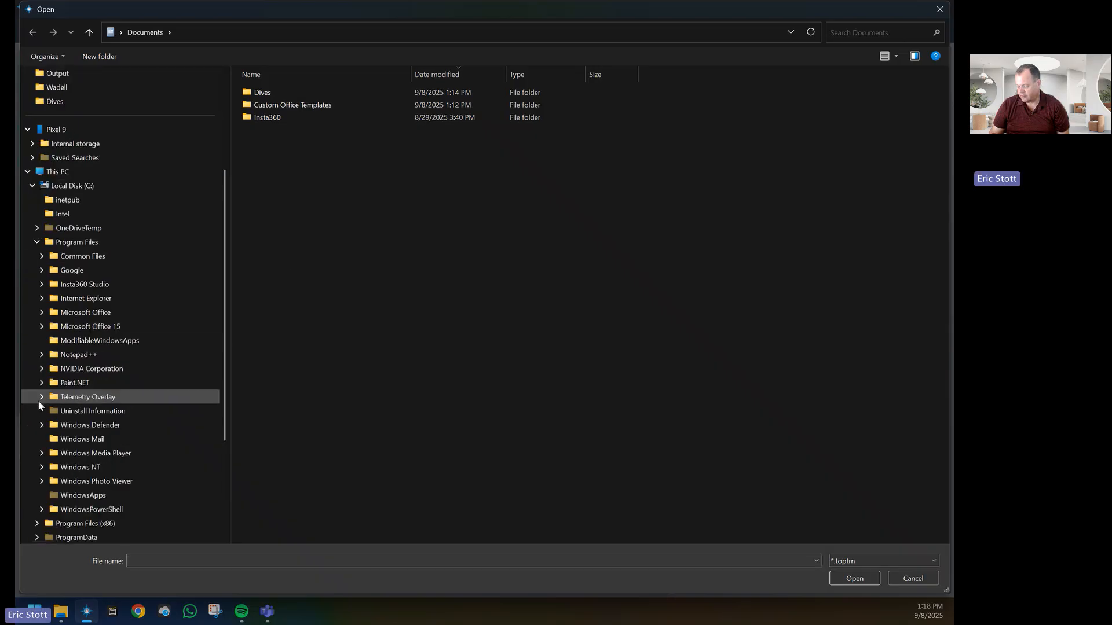
left_click(42, 396)
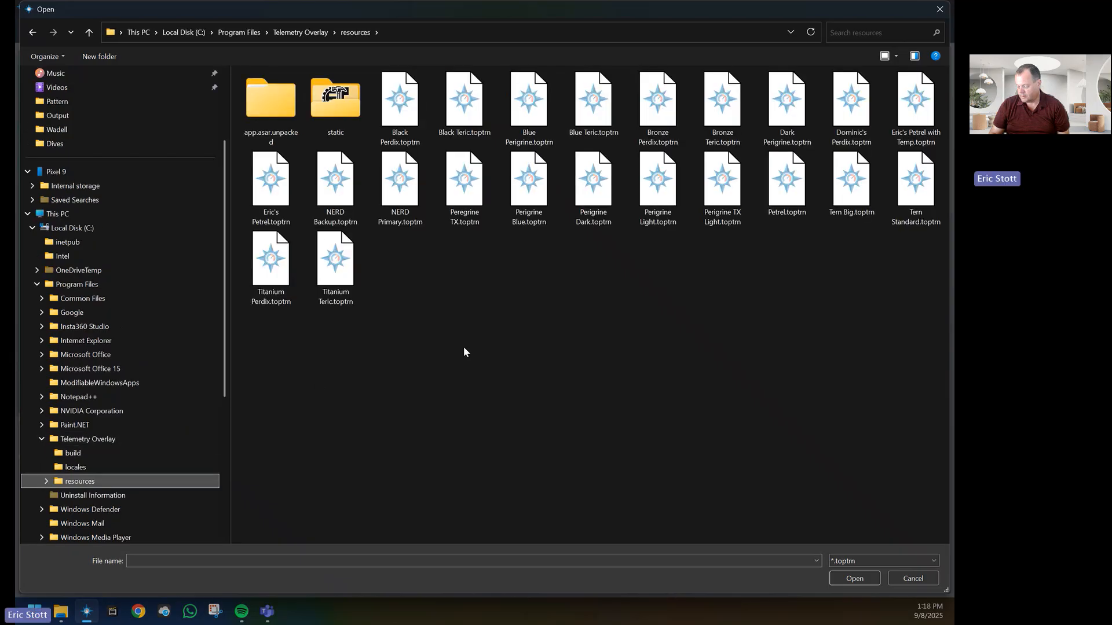
mouse_move(667, 276)
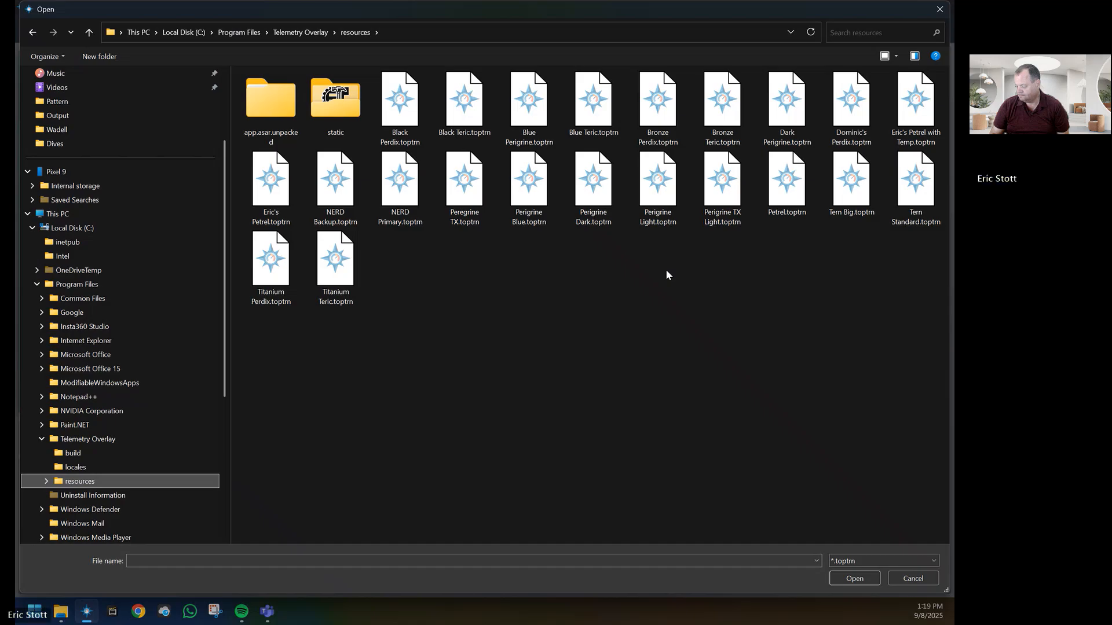
mouse_move(764, 249)
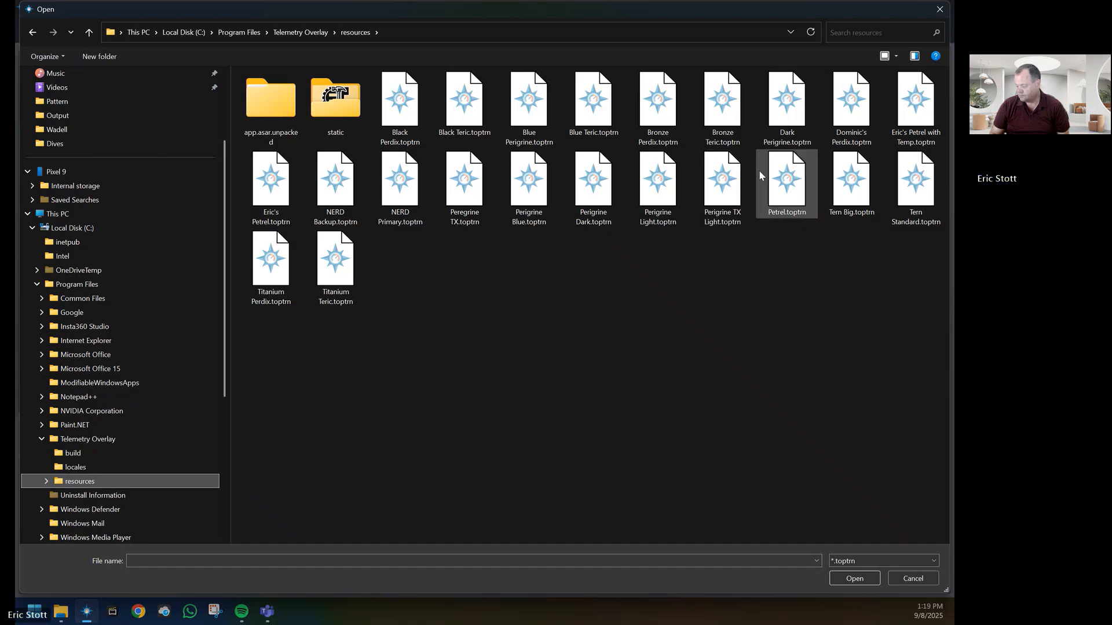
mouse_move(785, 107)
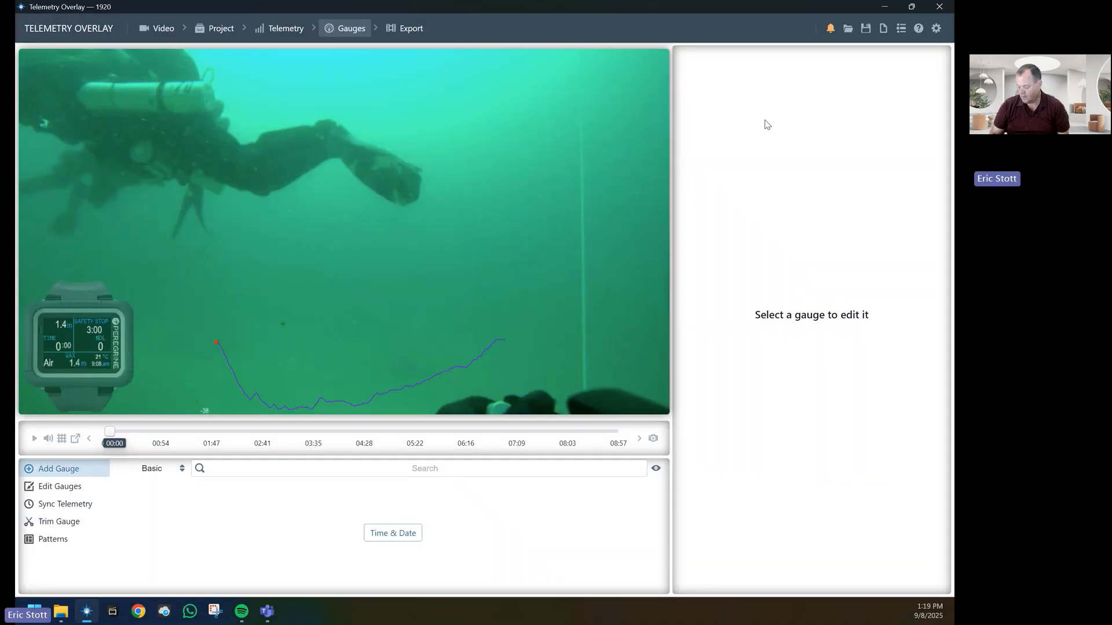
mouse_move(464, 330)
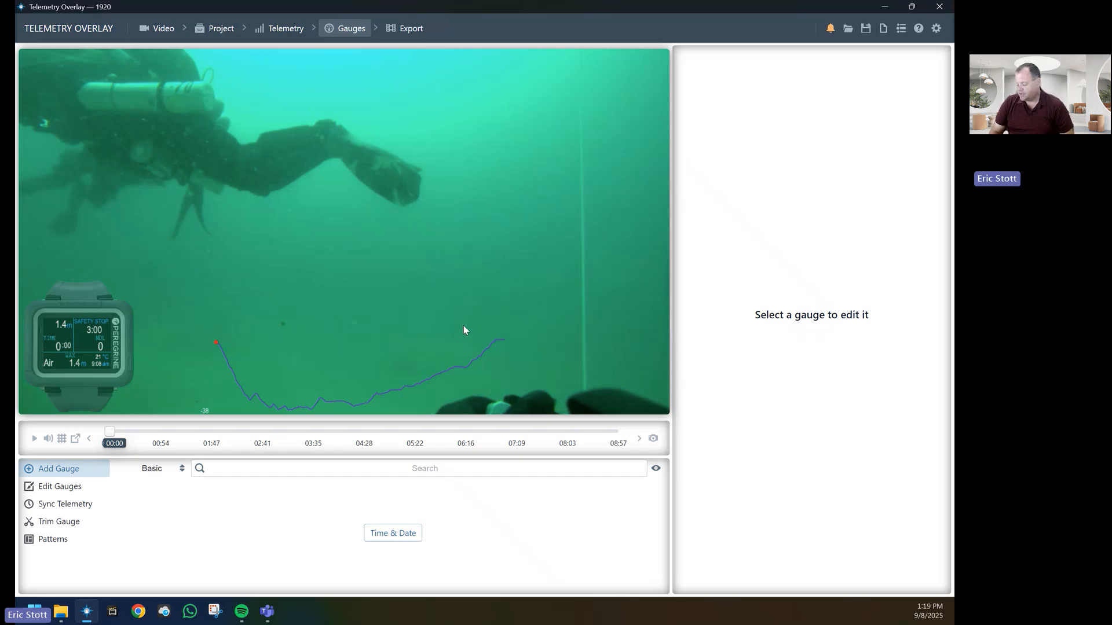
mouse_move(427, 342)
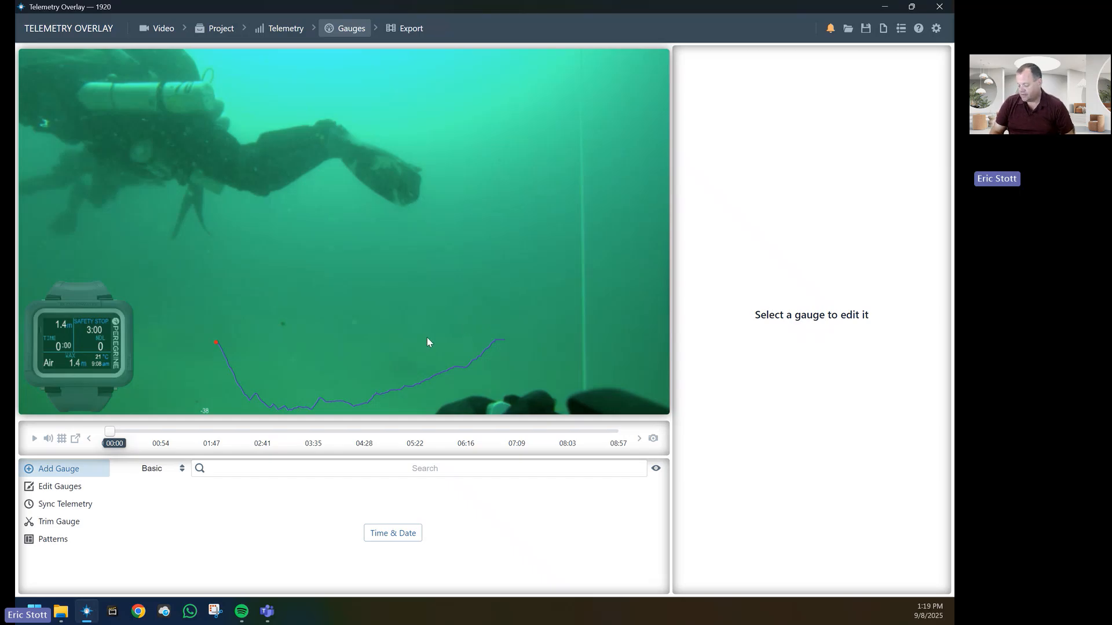
mouse_move(344, 353)
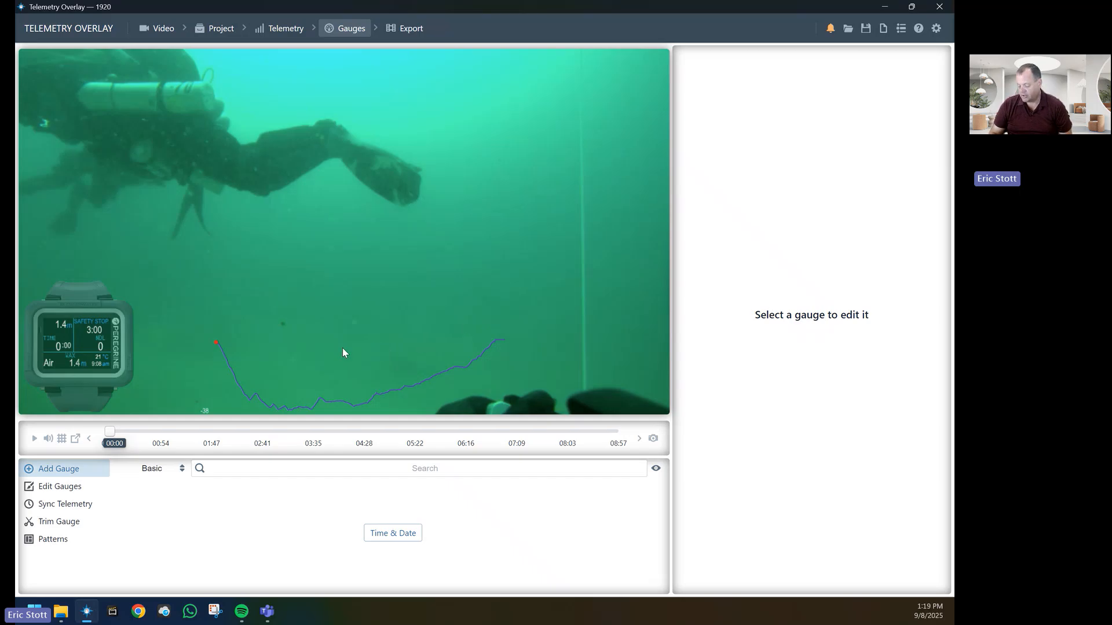
mouse_move(466, 372)
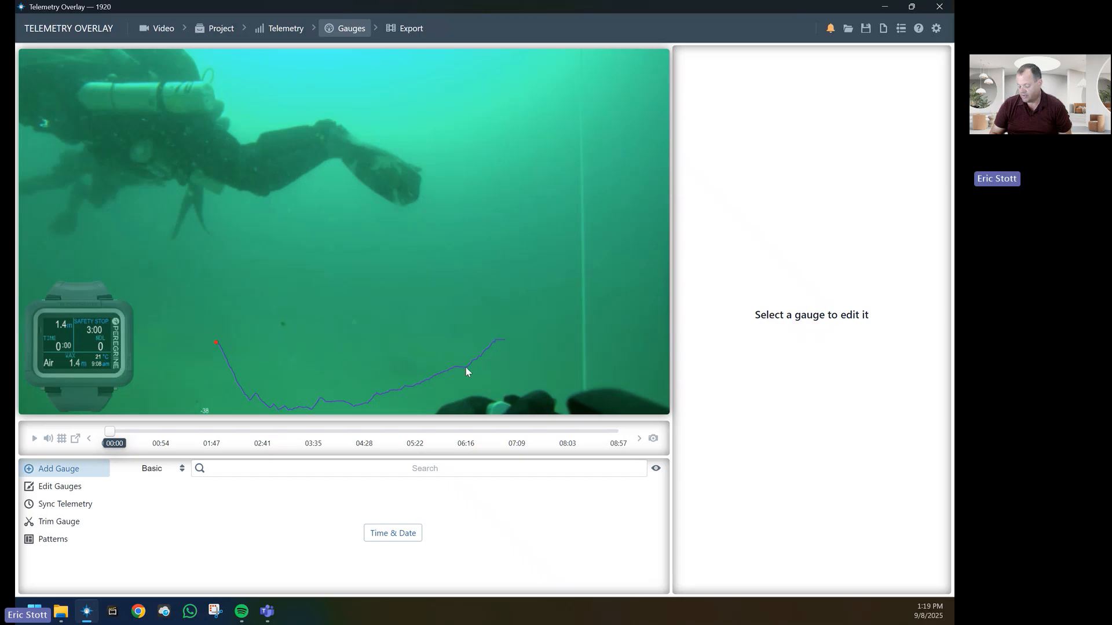
List the Peregrine layout's gauge components for editing.
left_click(58, 468)
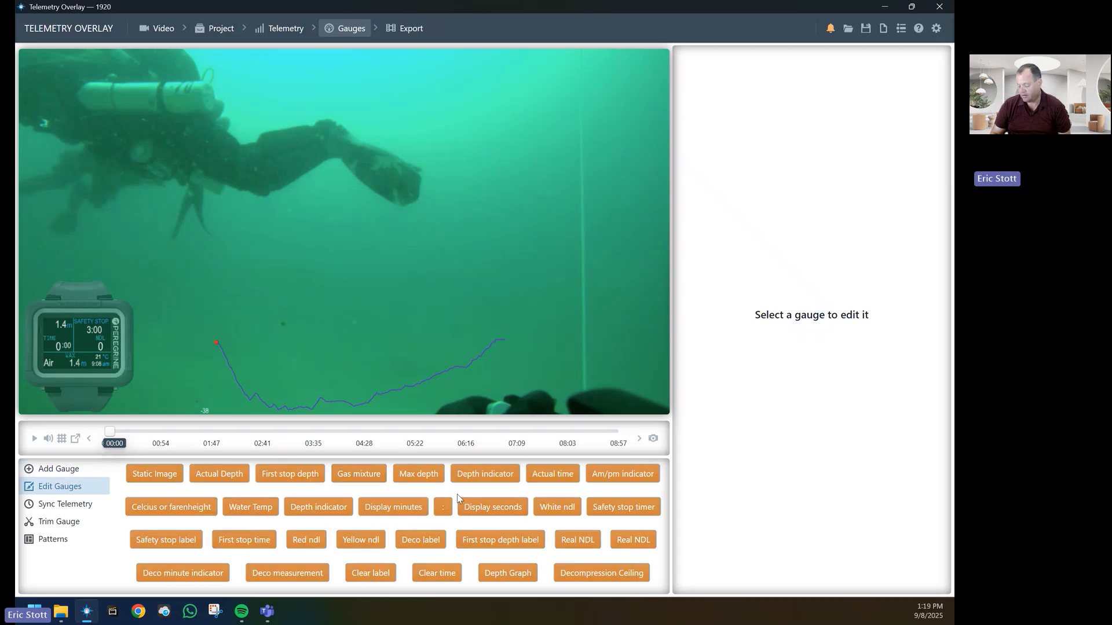
mouse_move(467, 502)
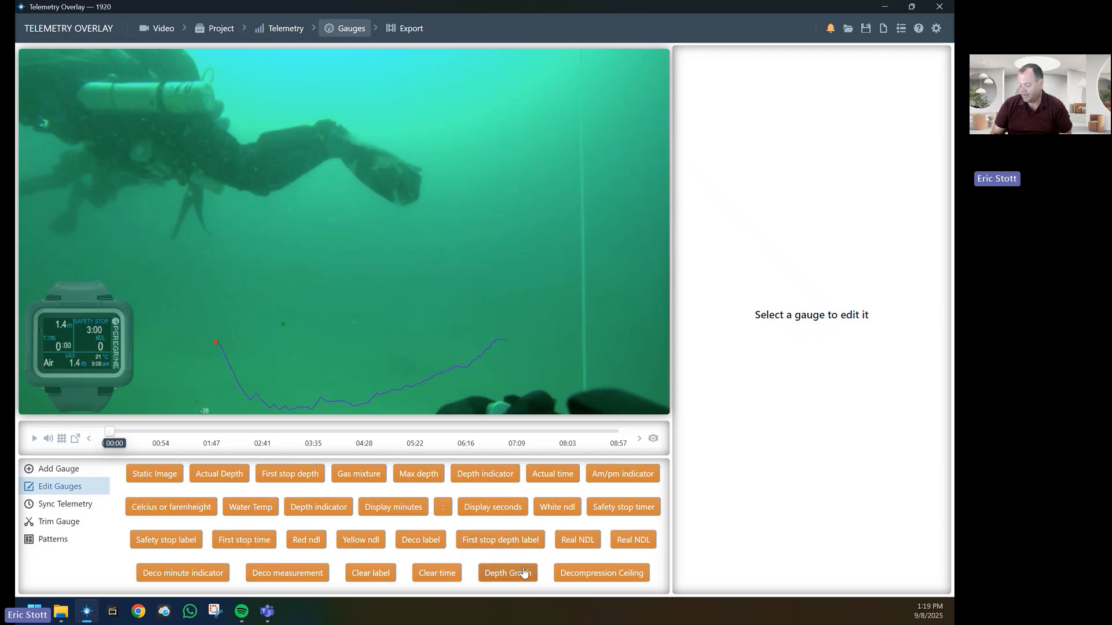
mouse_move(616, 574)
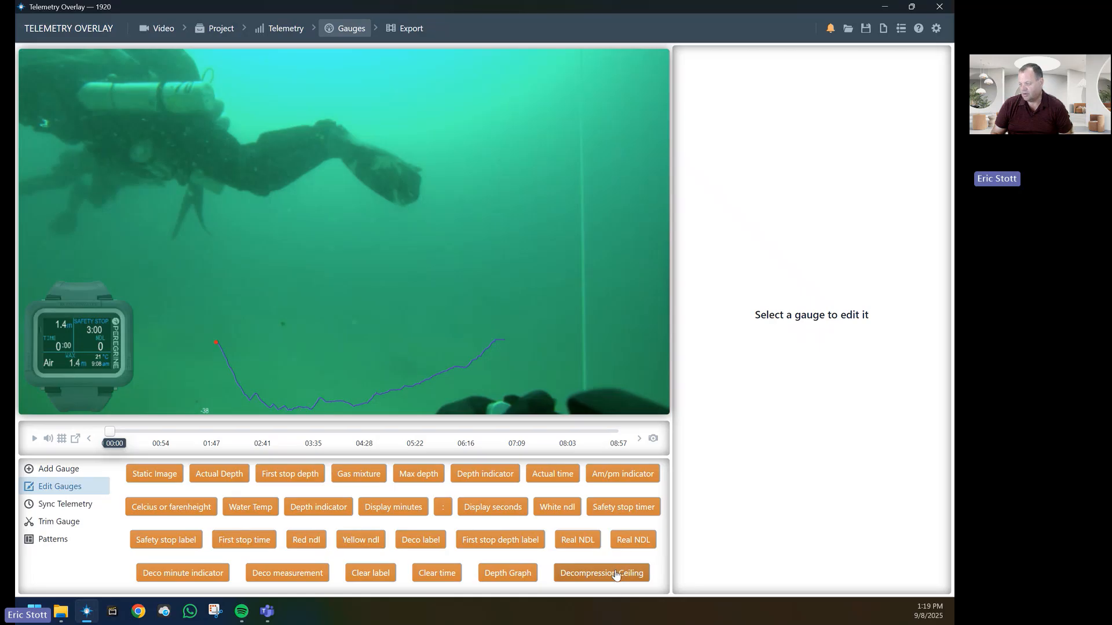
mouse_move(508, 573)
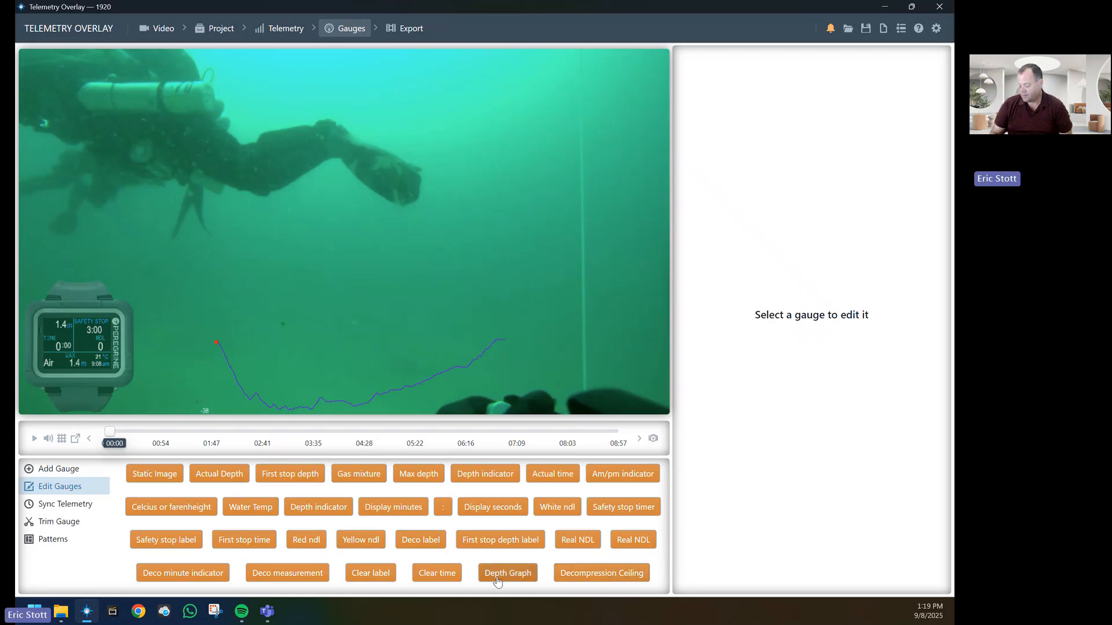
mouse_move(606, 577)
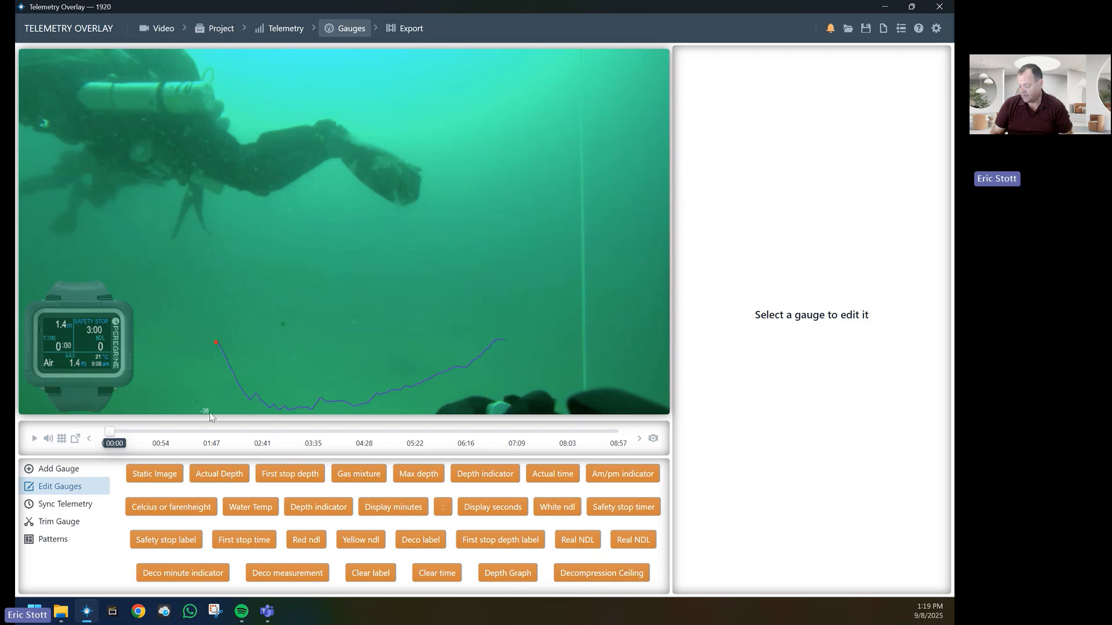
mouse_move(206, 415)
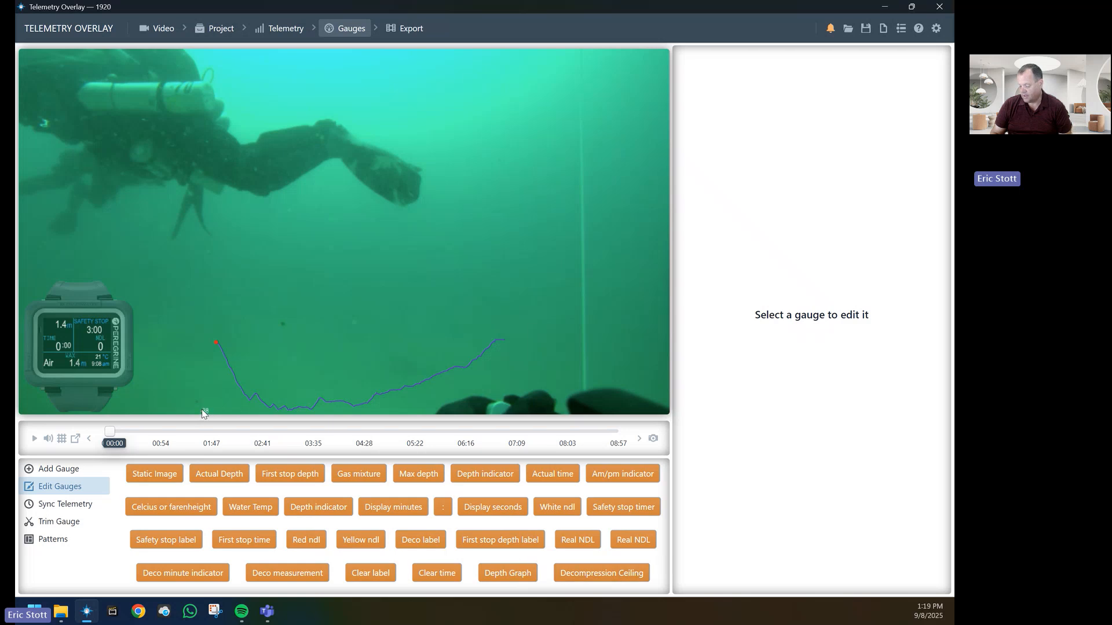
mouse_move(208, 417)
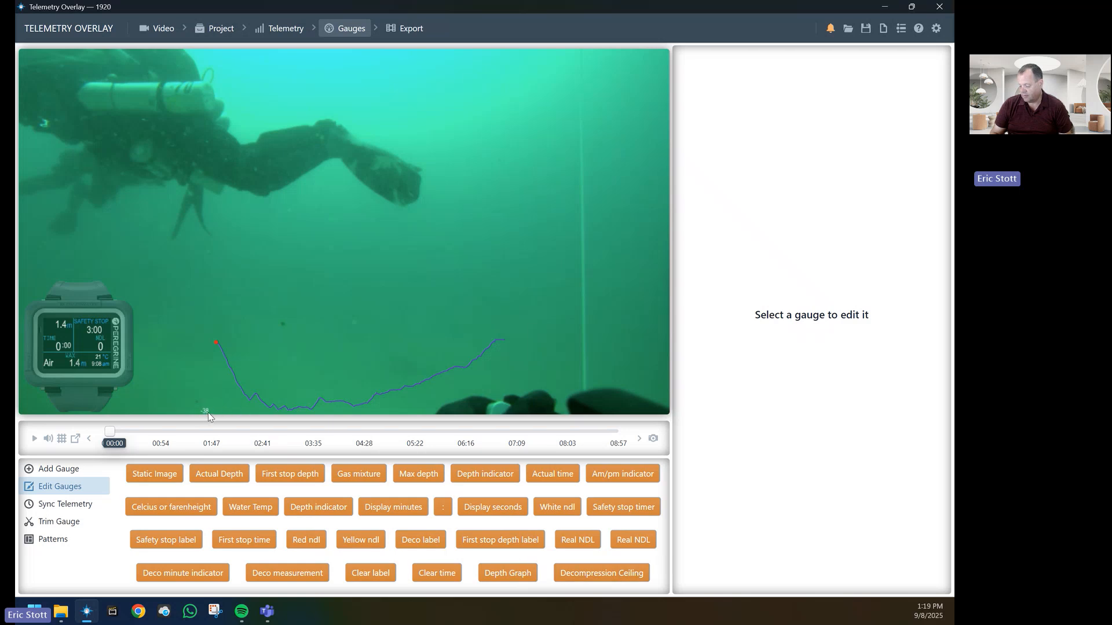
mouse_move(219, 413)
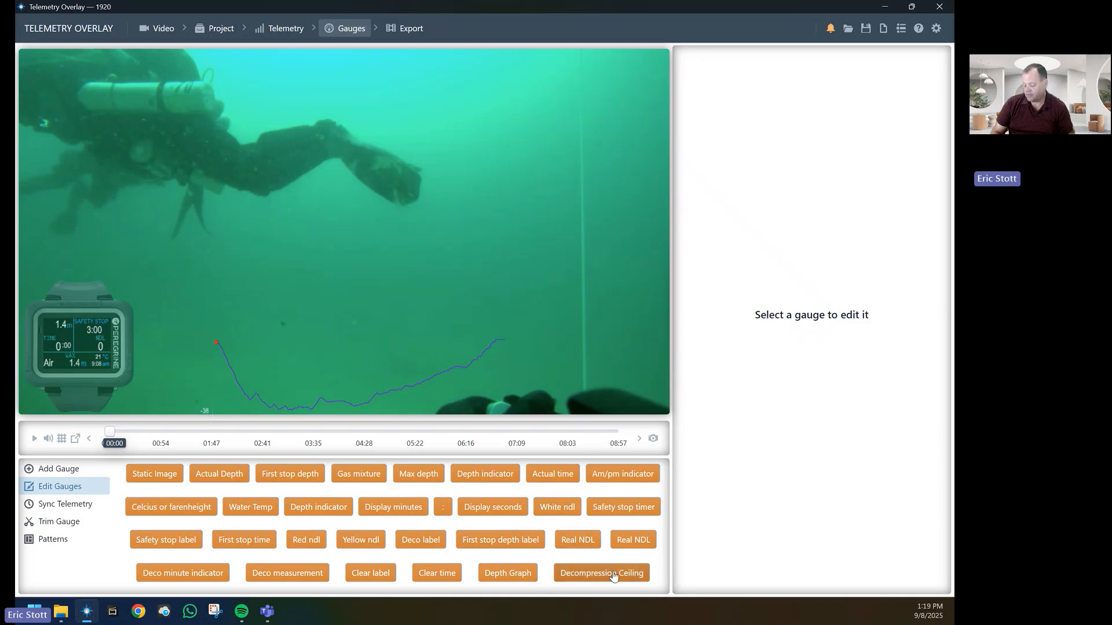
Give the Decompression Ceiling gauge a custom minimum value of -38.
left_click(600, 573)
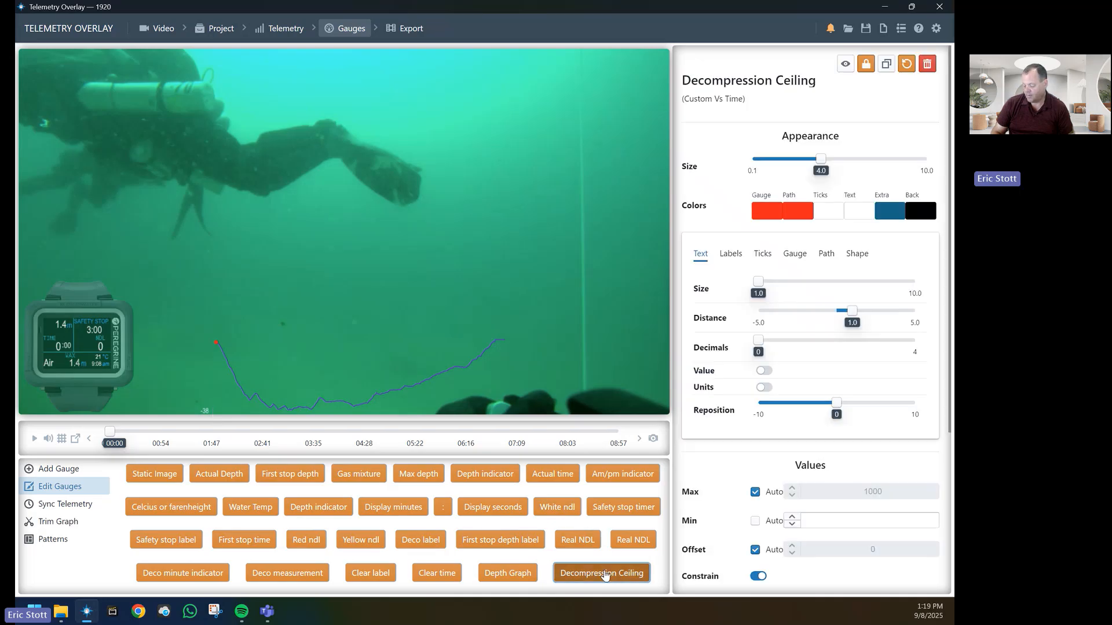
scroll("down", 3)
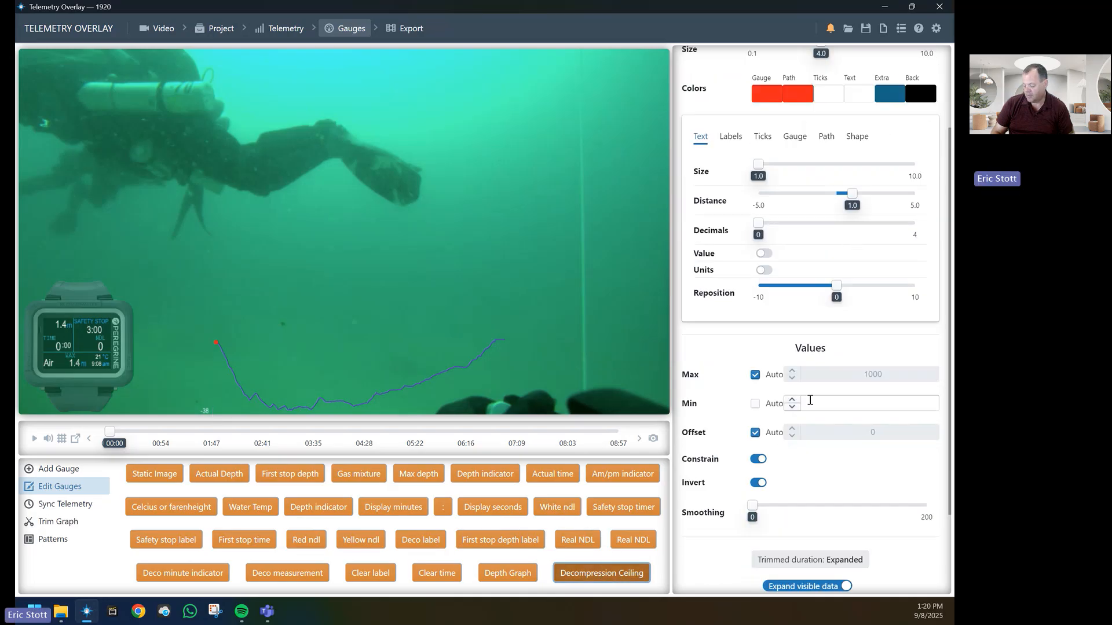
left_click(870, 403)
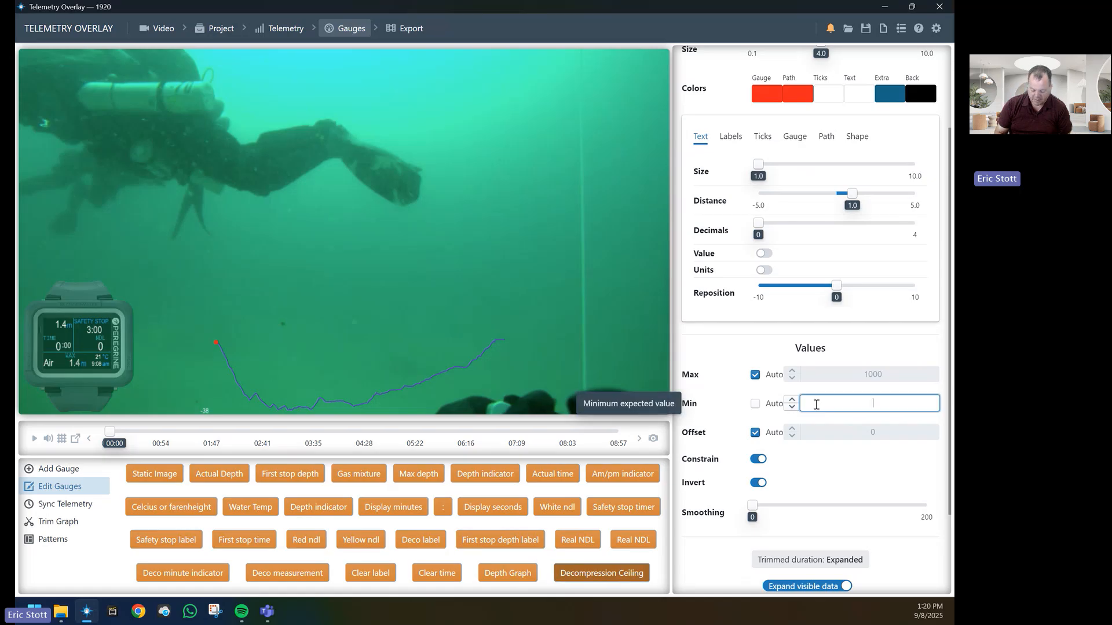
type("-38")
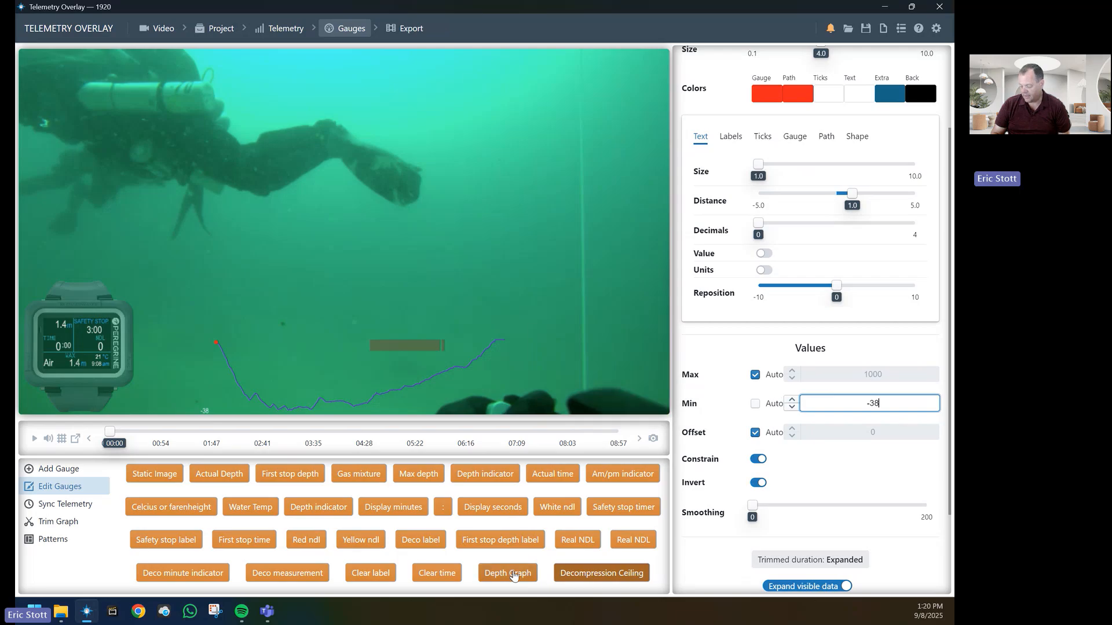
Show the Depth Graph gauge's label options.
left_click(507, 573)
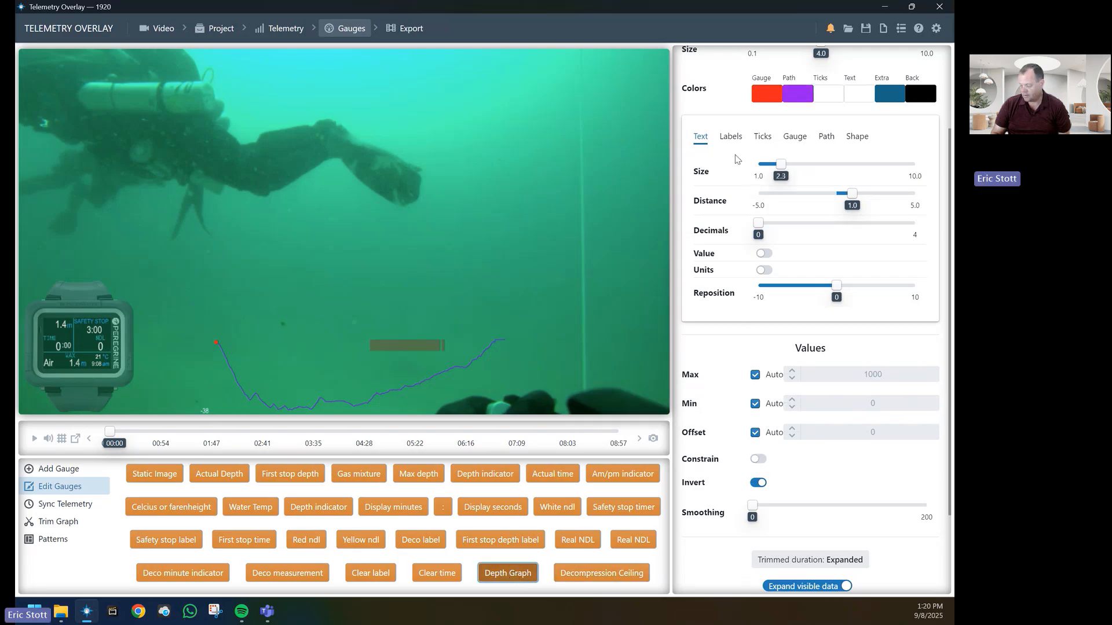
left_click(729, 136)
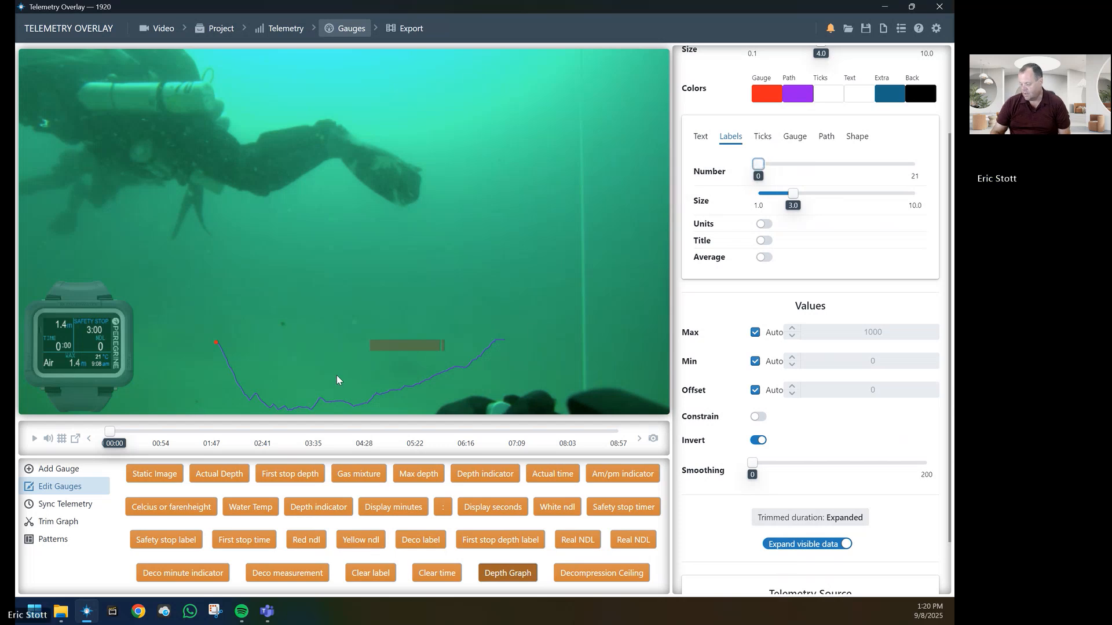
mouse_move(234, 410)
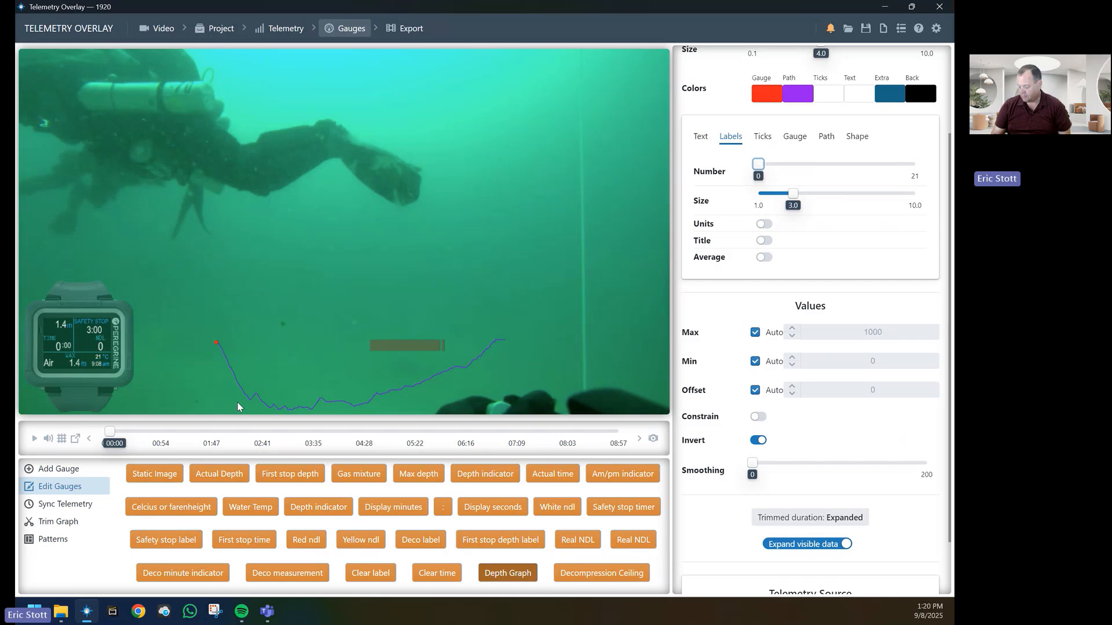
mouse_move(455, 355)
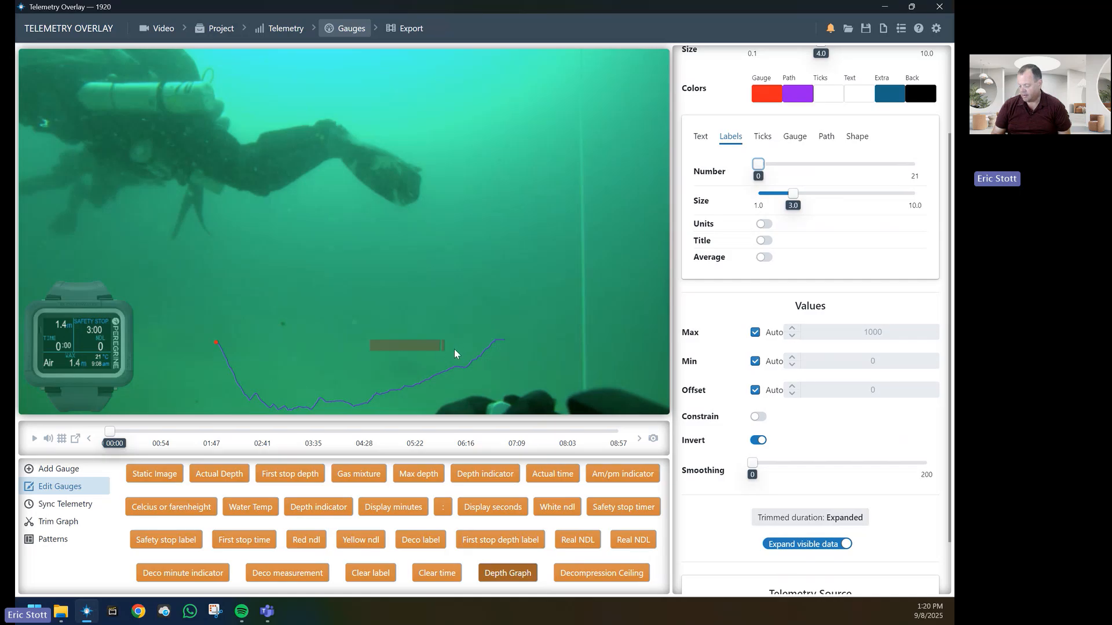
mouse_move(493, 355)
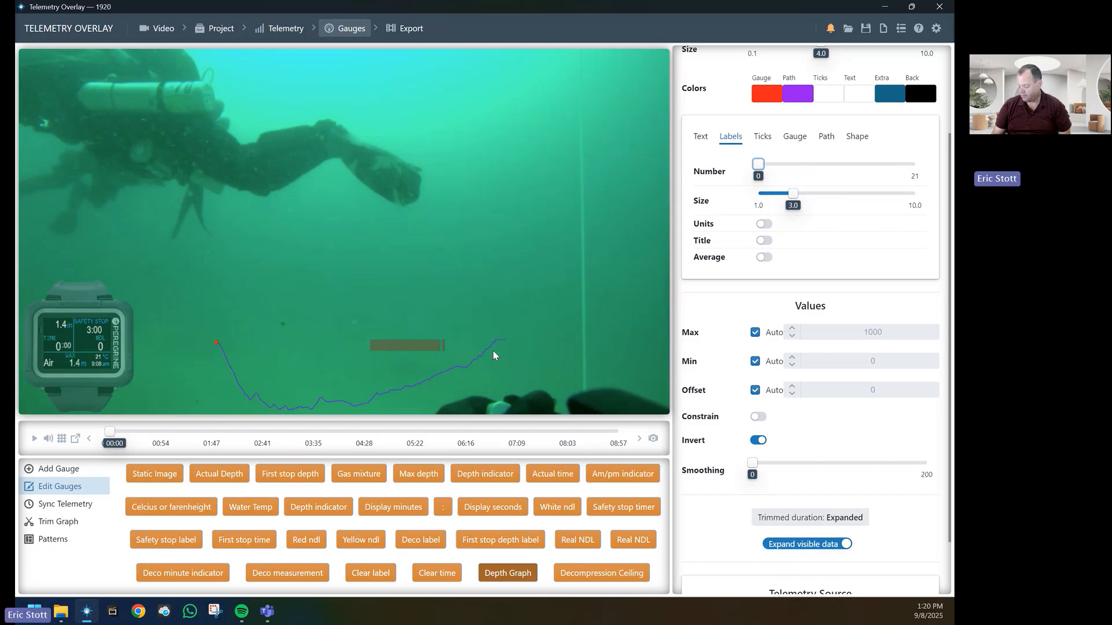
mouse_move(515, 353)
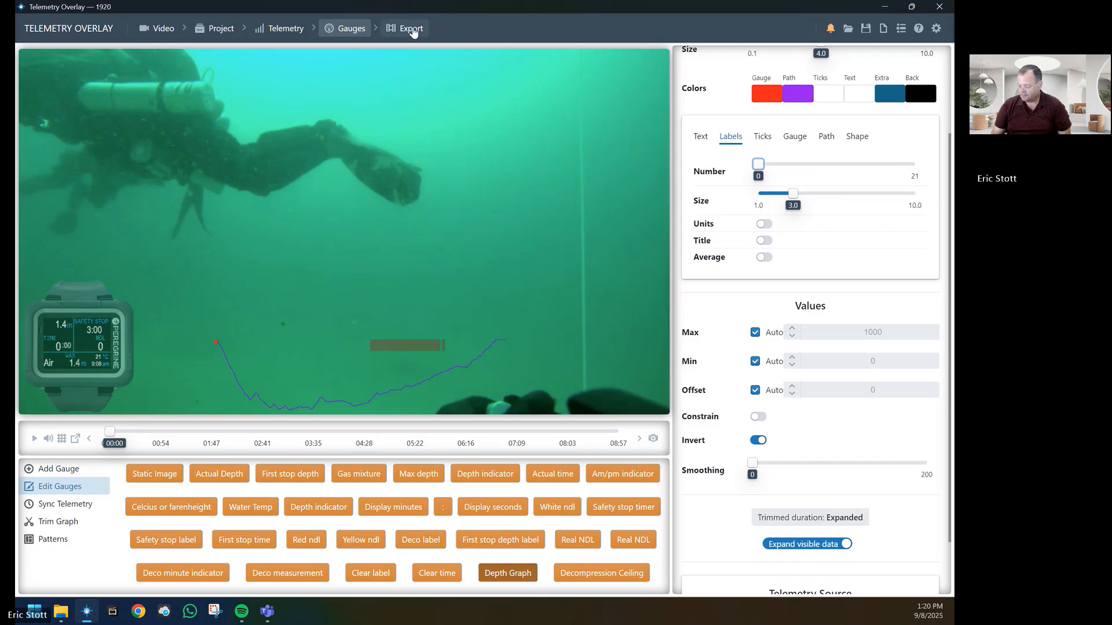
Show the MP4 export settings for the 8:57 dive video.
left_click(404, 28)
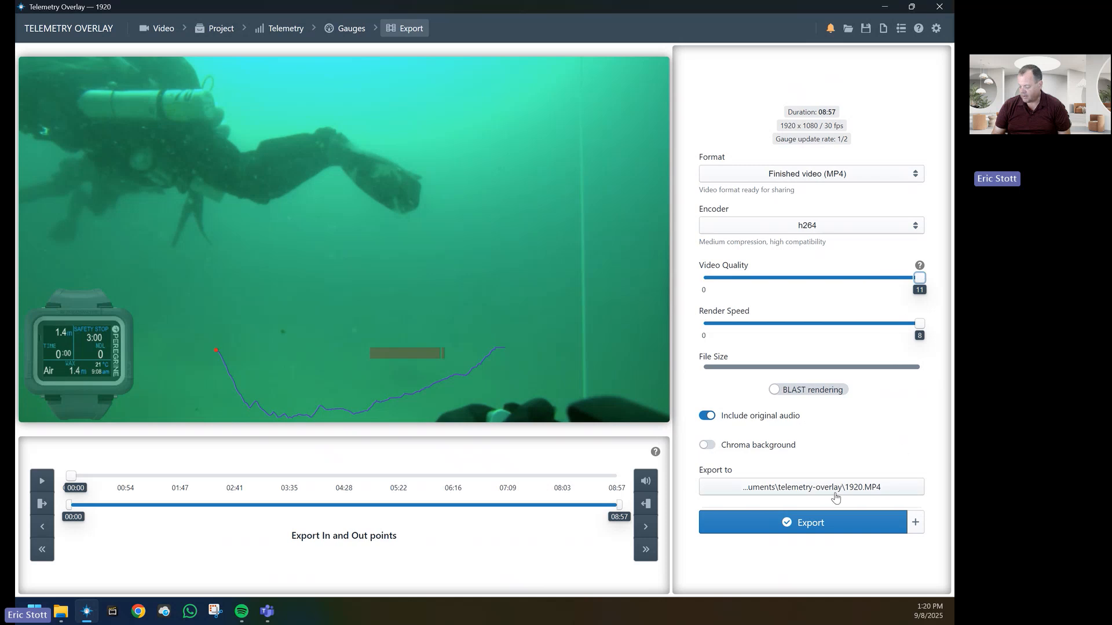
mouse_move(831, 493)
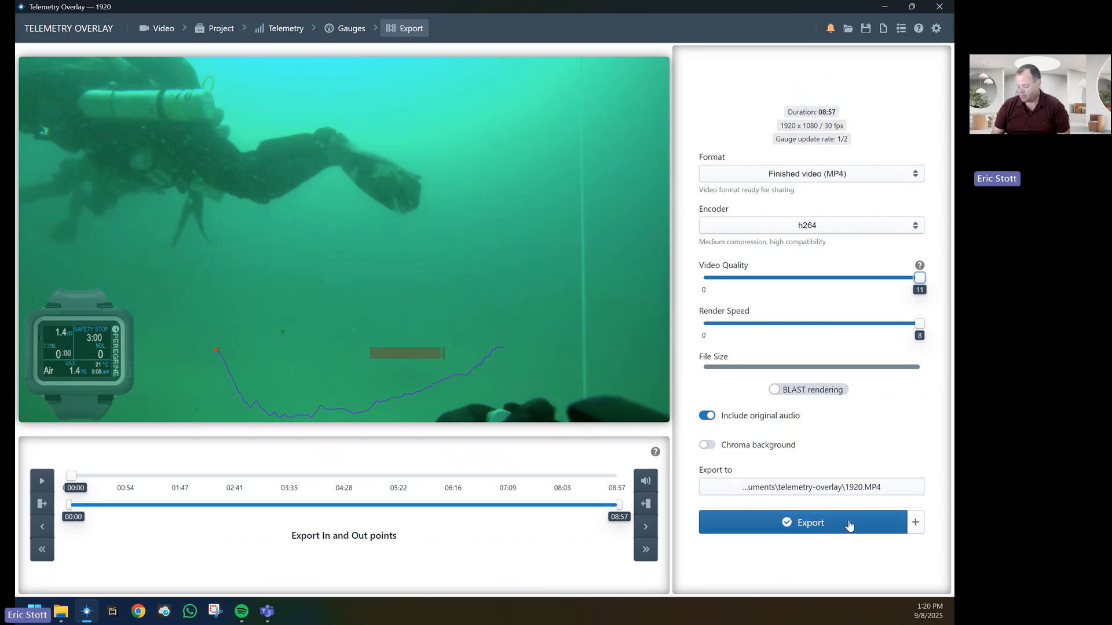
mouse_move(339, 487)
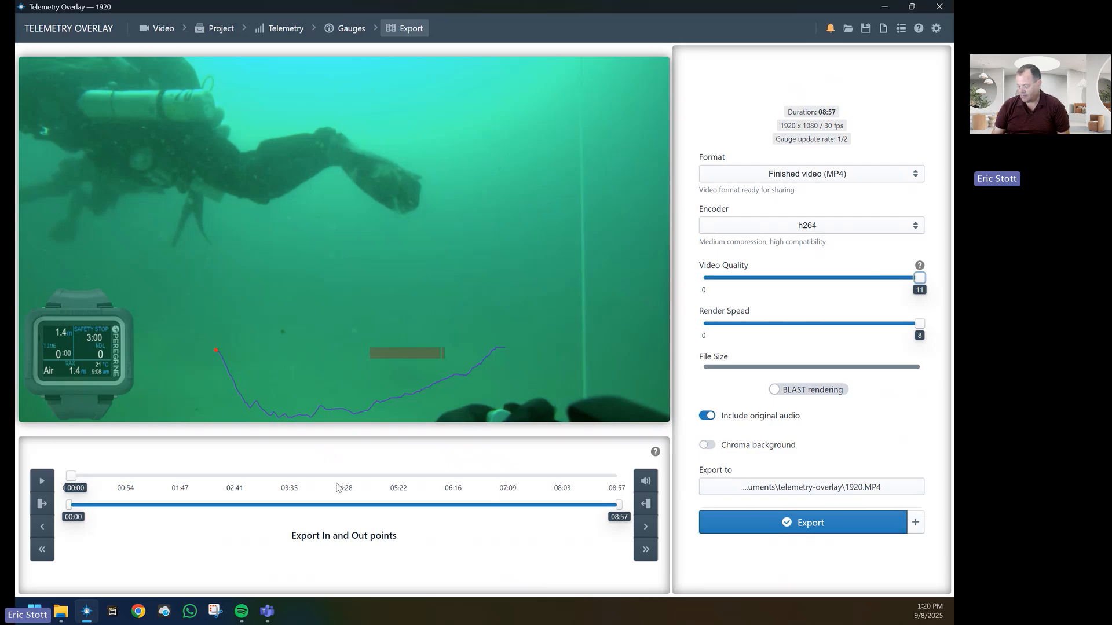